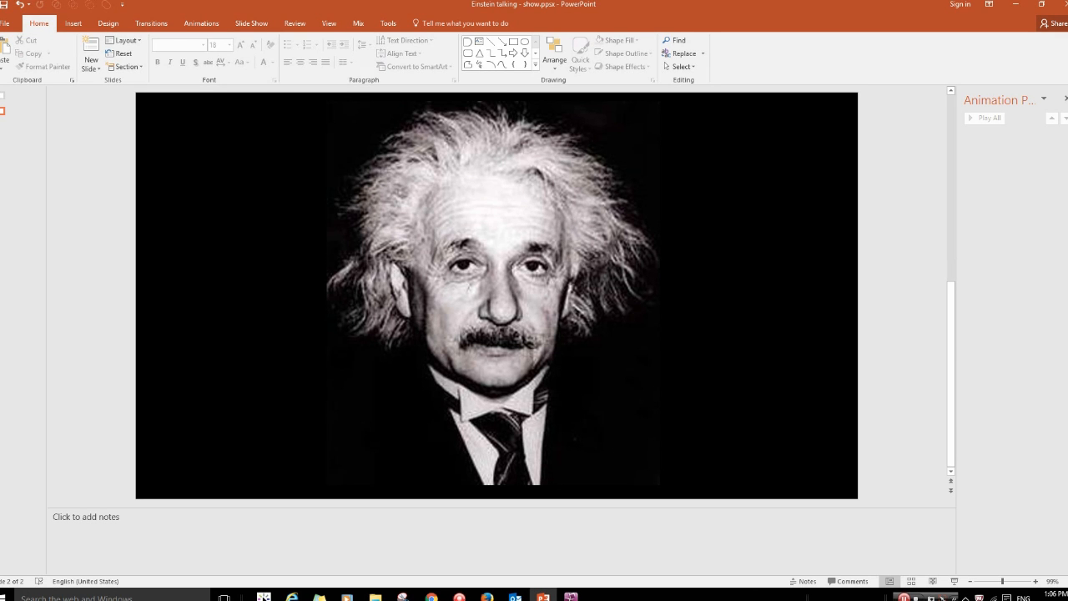
# Select the Einstein portrait and paste a copy overlapping it toward the right.
pyautogui.click(495, 301)
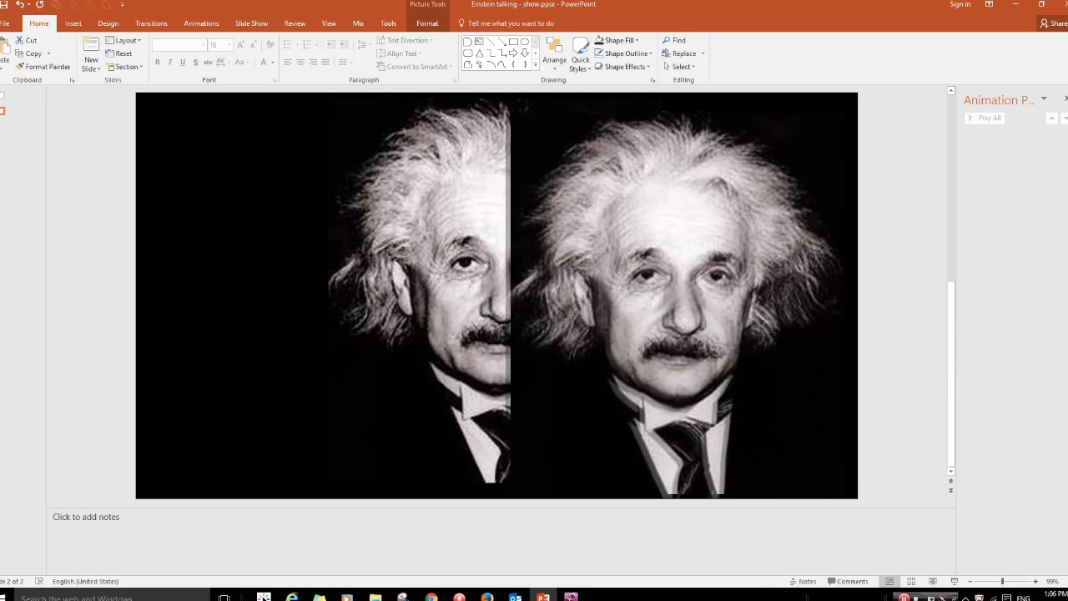
# Crop the duplicate portrait down to a small mouth-and-chin piece.
pyautogui.click(692, 292)
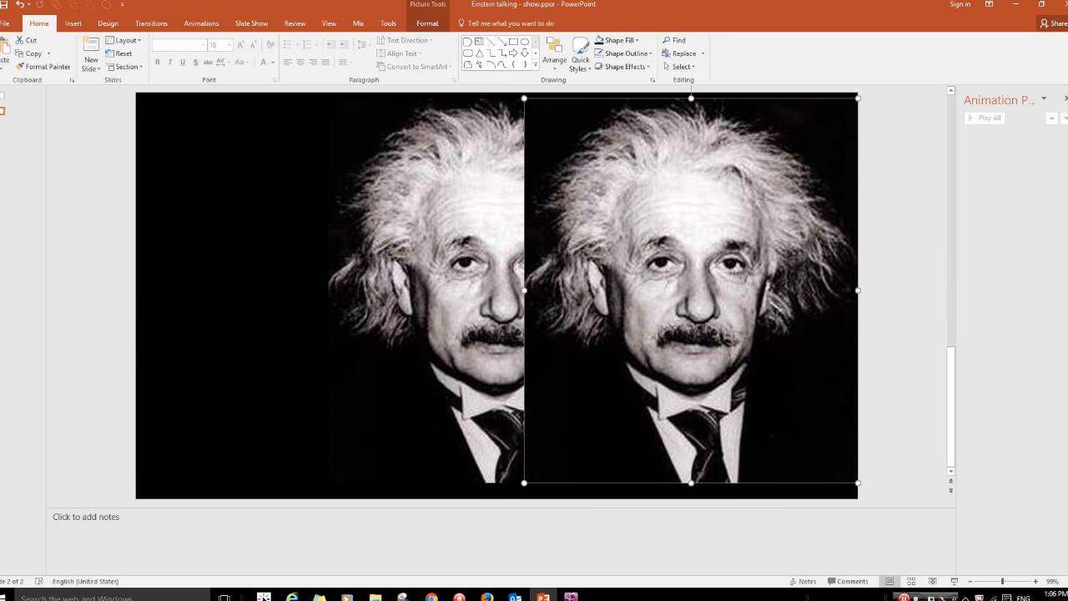
pyautogui.click(438, 23)
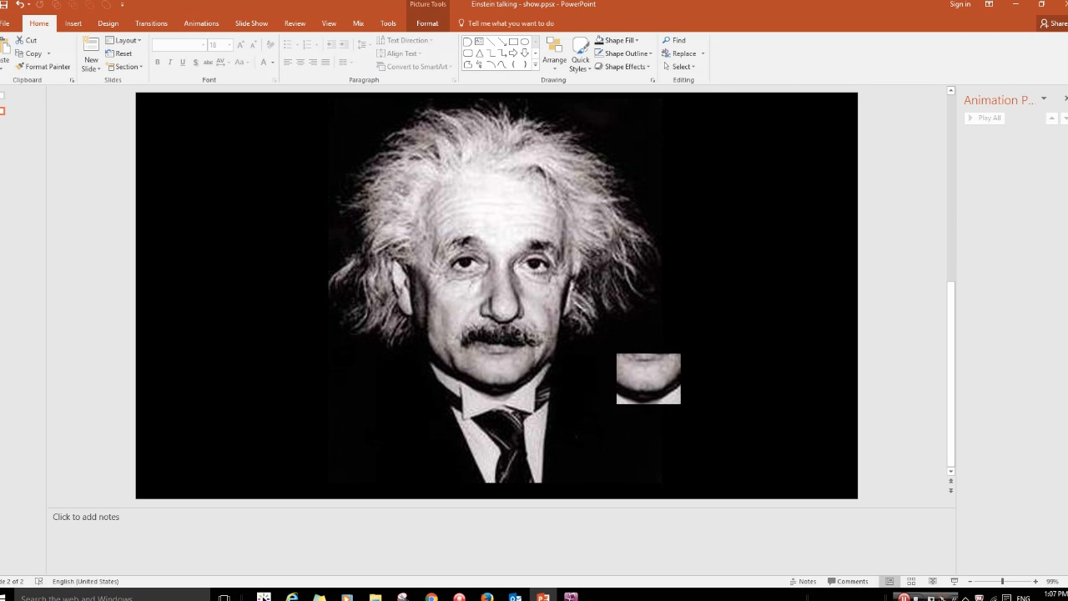
# Select the chin cutout and bring up the Insert Shapes gallery for the Delay shape.
pyautogui.click(648, 379)
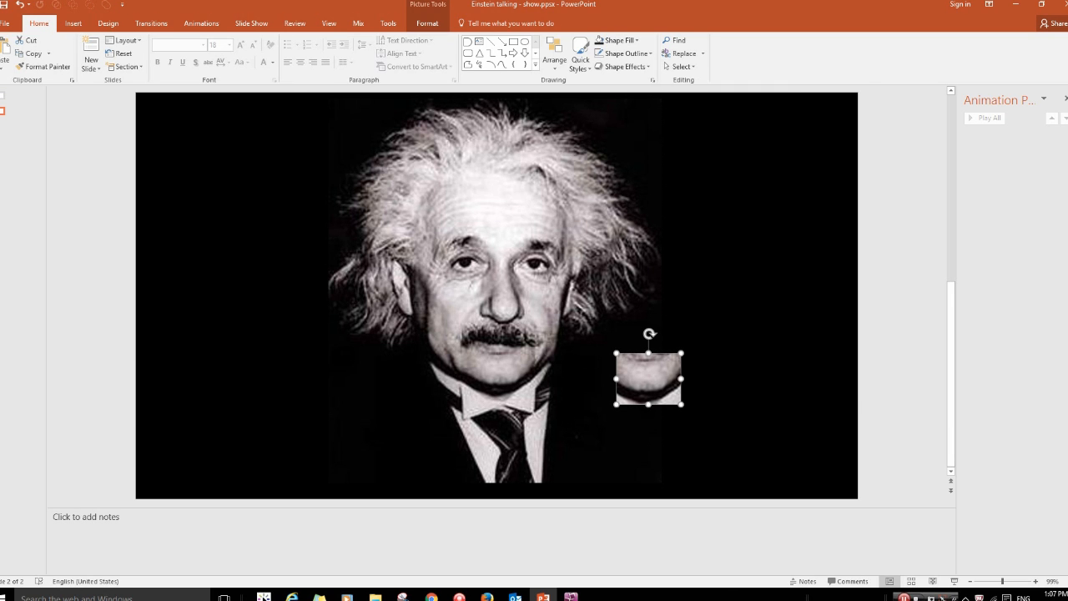
pyautogui.click(72, 22)
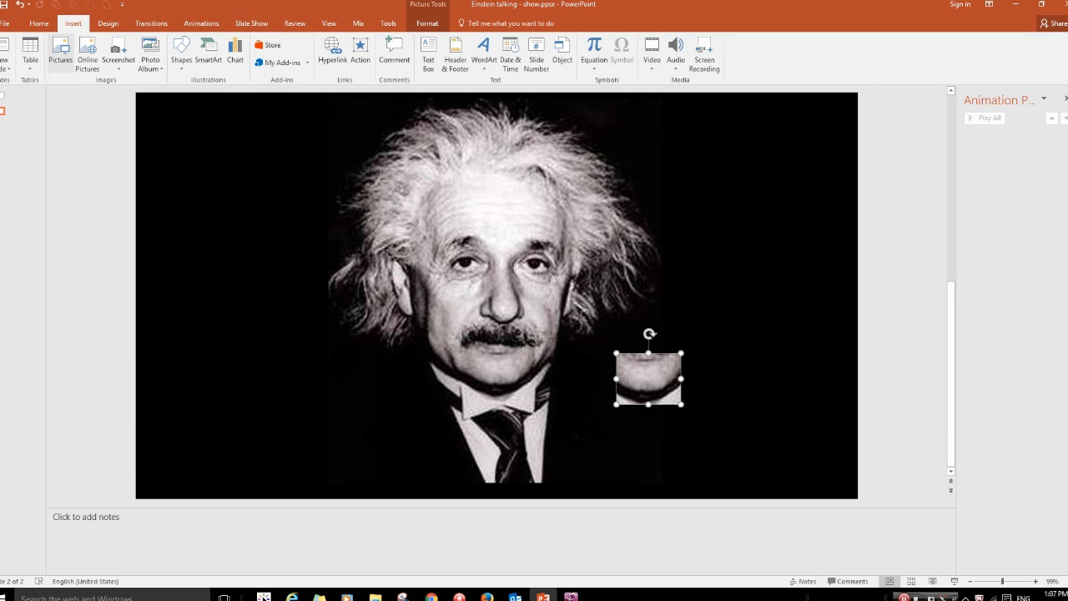
pyautogui.click(178, 47)
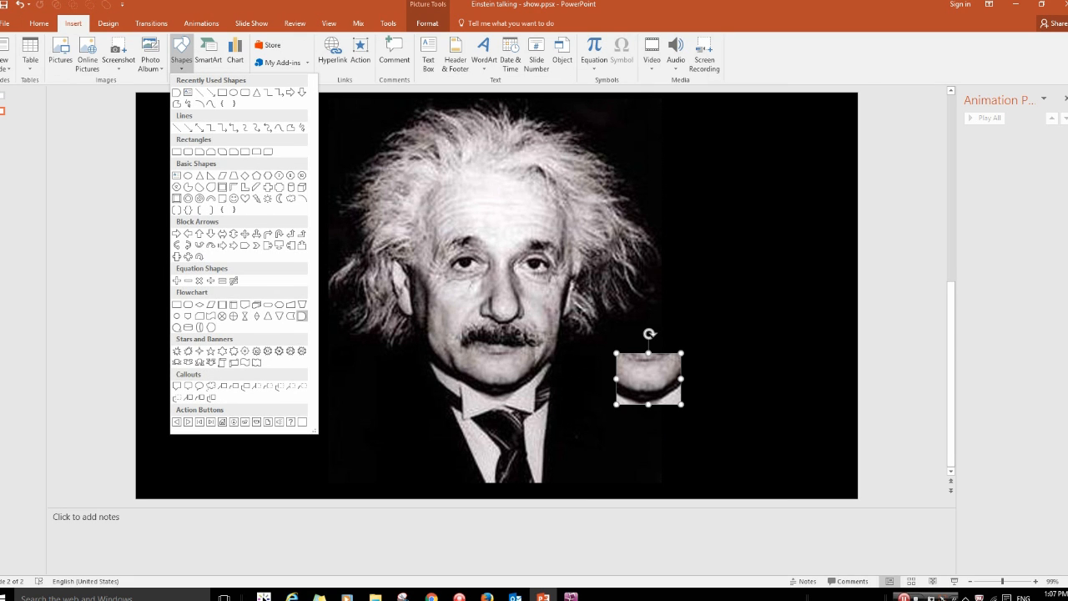
pyautogui.moveTo(301, 316)
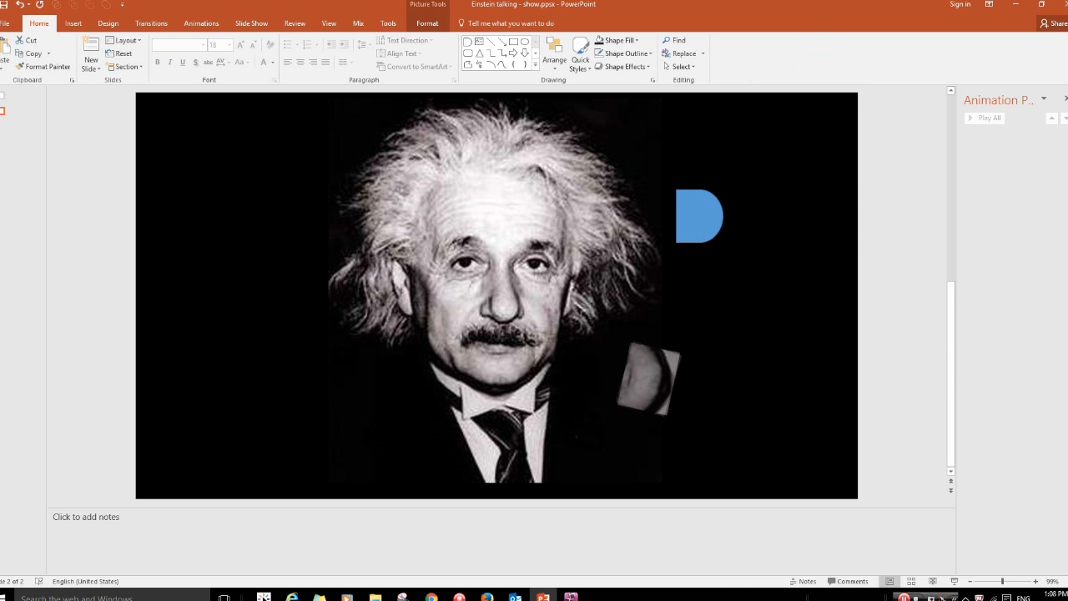
pyautogui.click(655, 384)
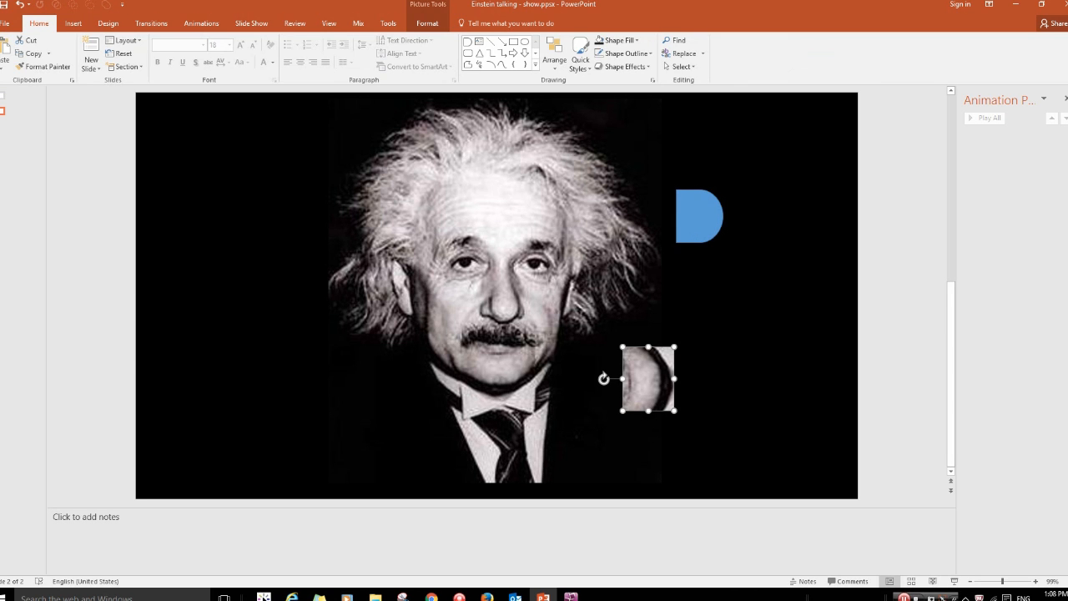
pyautogui.rightClick(647, 380)
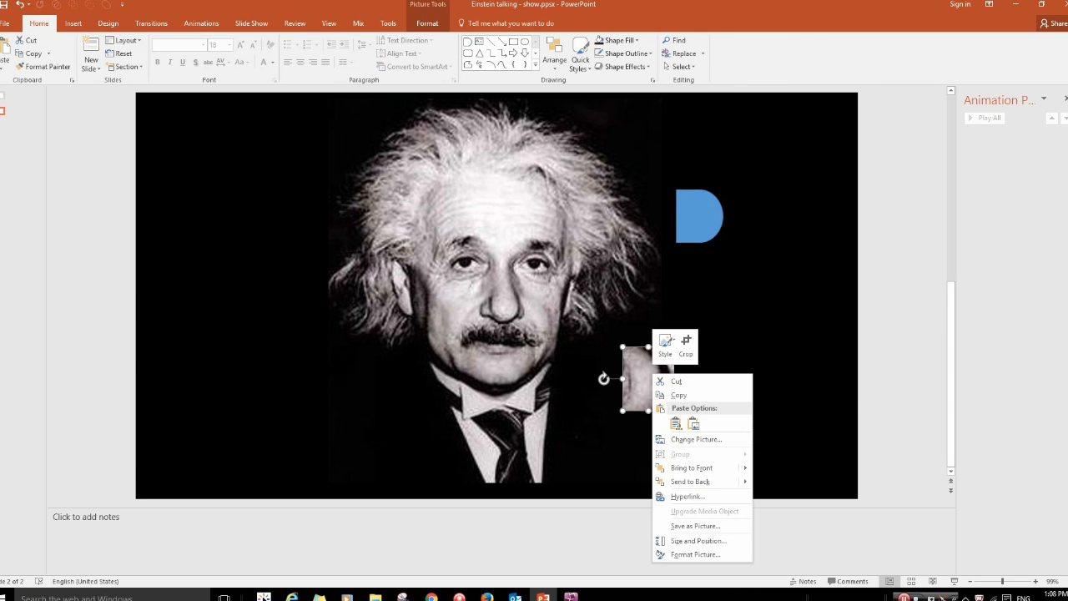
pyautogui.moveTo(695, 526)
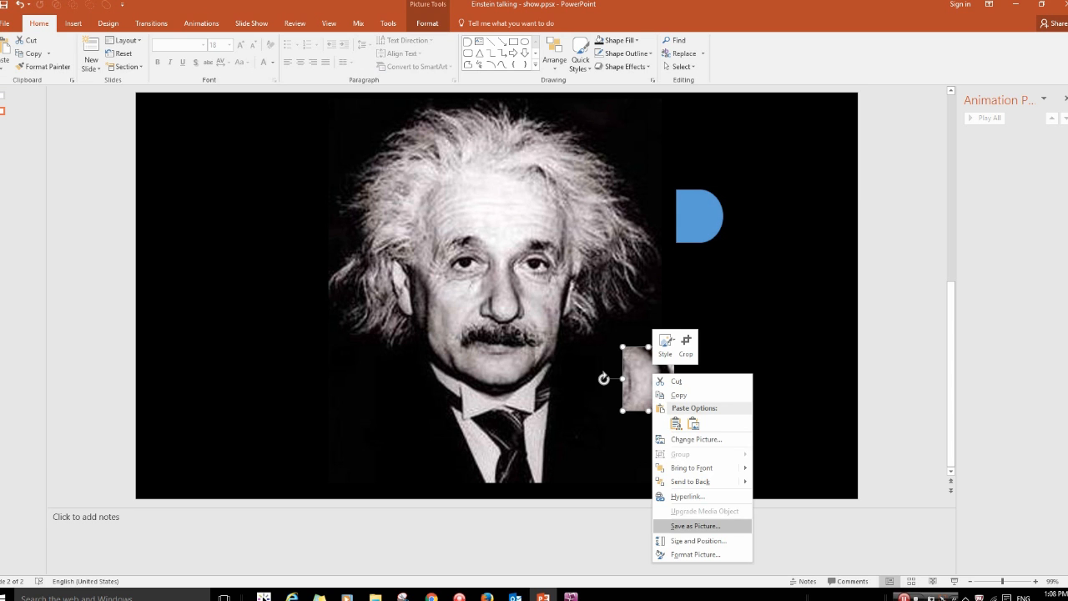
pyautogui.click(695, 525)
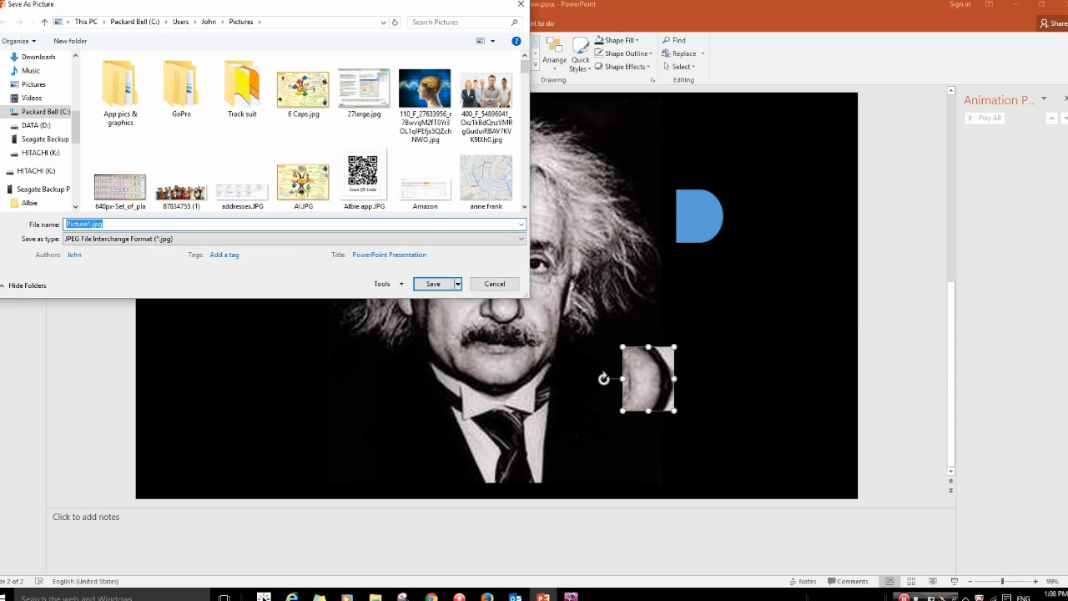
pyautogui.write('00')
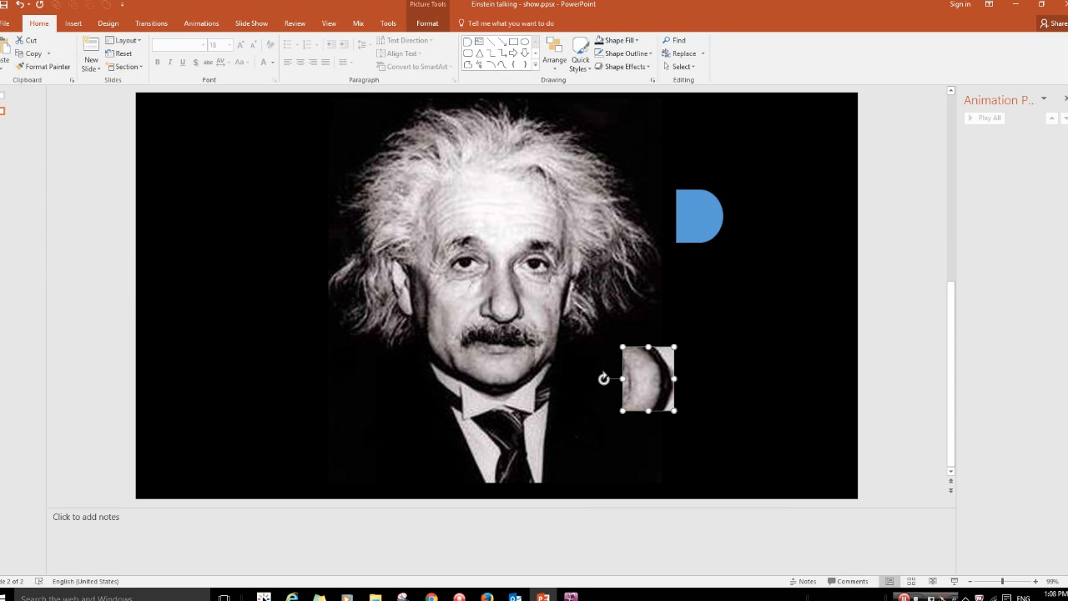
# Fill the blue D-shaped shape with the saved chin image from file.
pyautogui.click(699, 215)
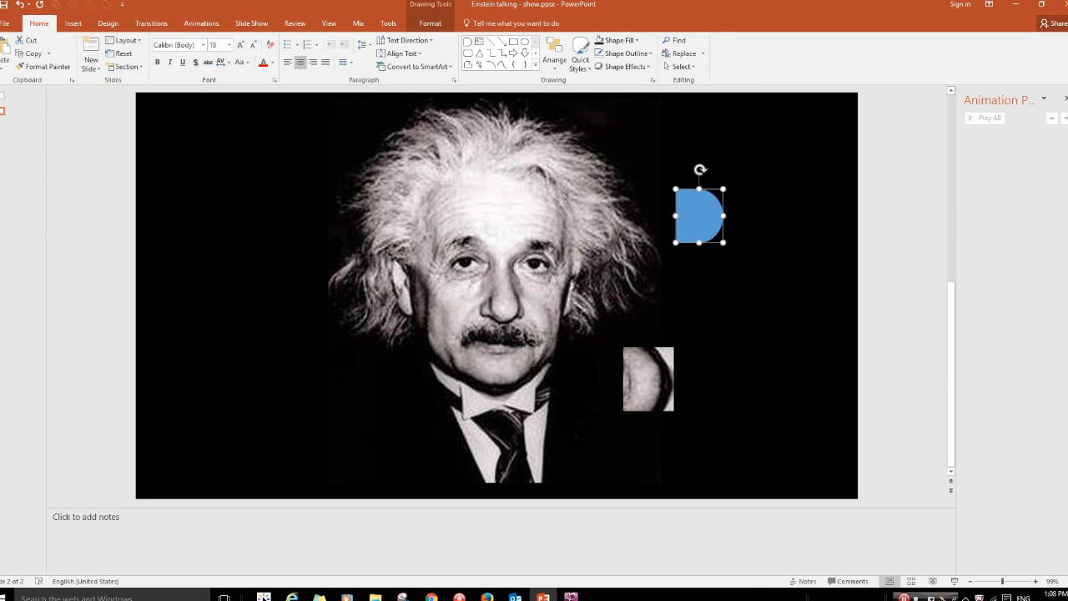
pyautogui.click(633, 40)
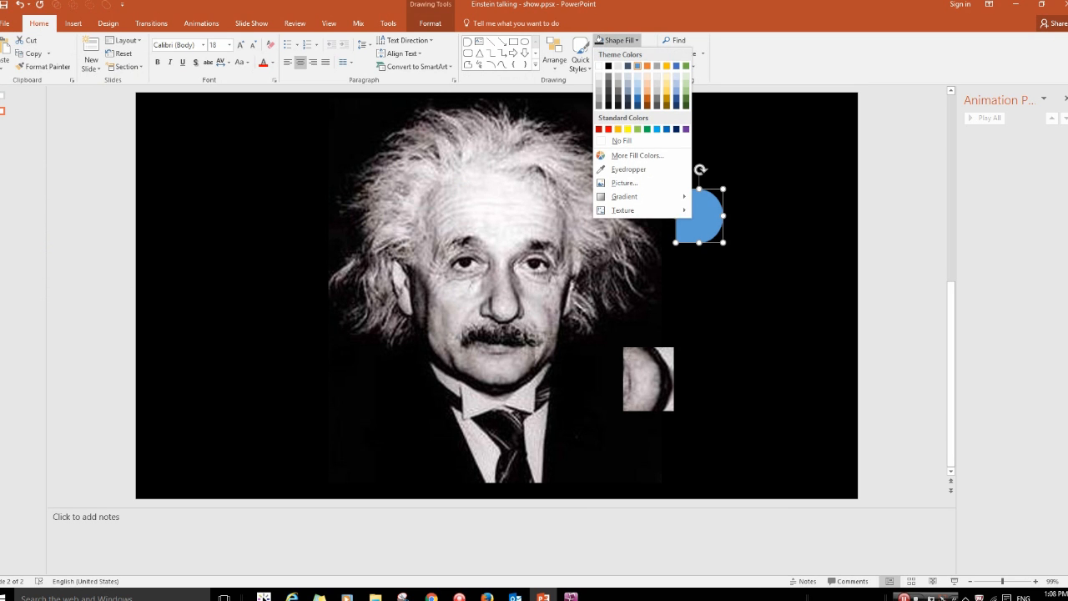
pyautogui.click(624, 182)
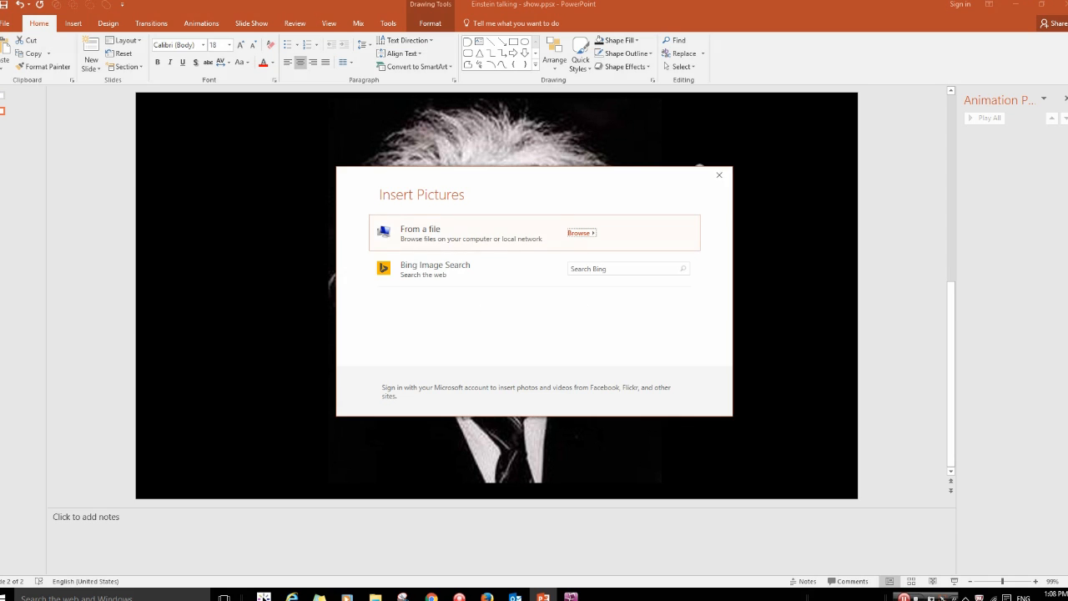
pyautogui.click(581, 233)
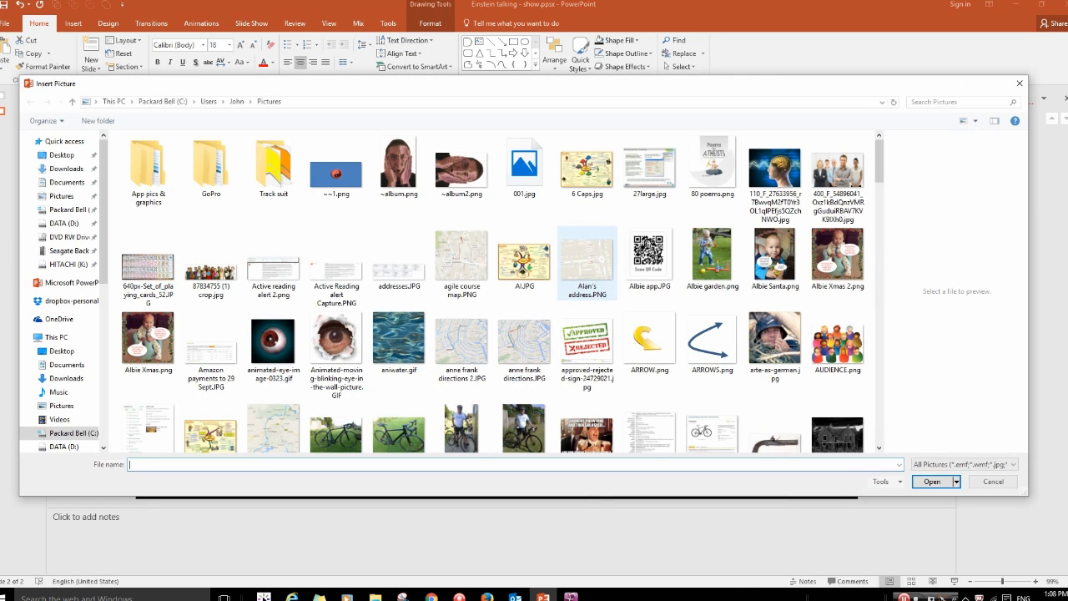
pyautogui.click(931, 480)
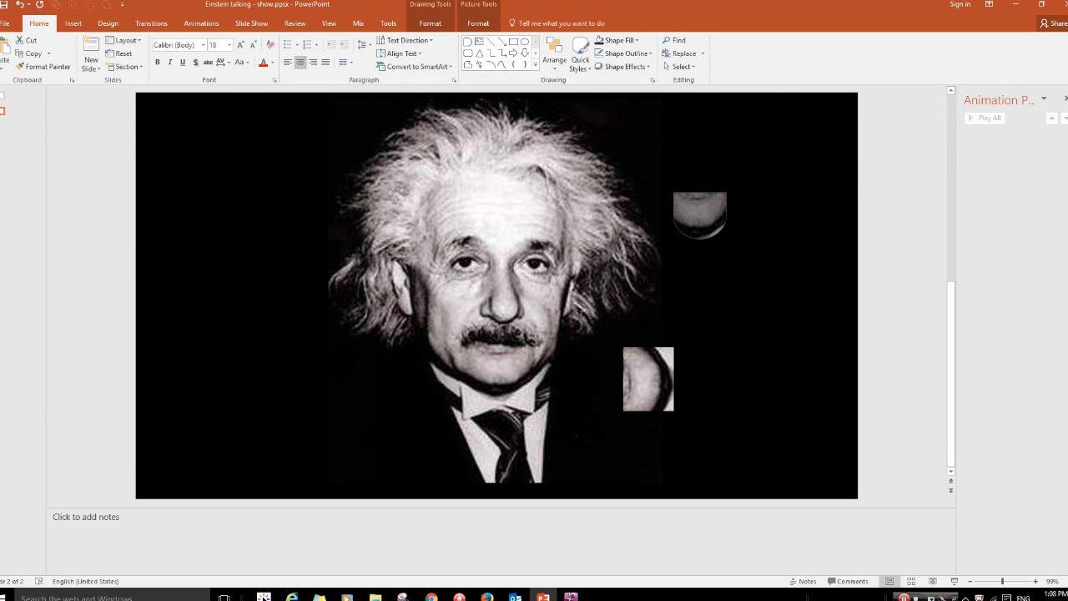
# Drag the chin-filled shape onto Einstein's chin and delete the rectangular chin cutout.
pyautogui.moveTo(699, 216); pyautogui.dragTo(688, 267)
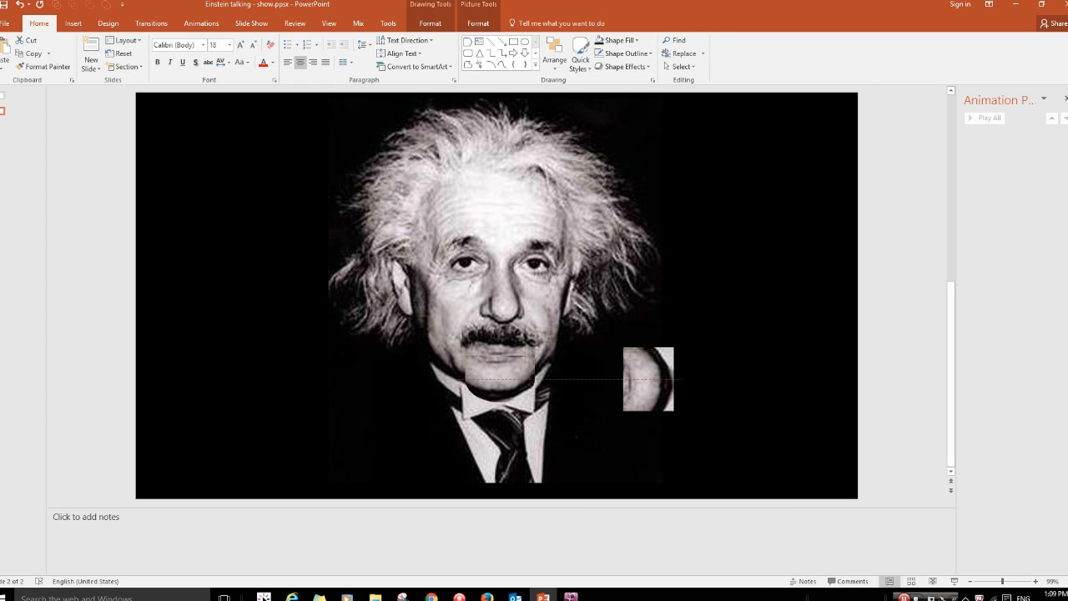
pyautogui.moveTo(649, 379); pyautogui.dragTo(567, 408)
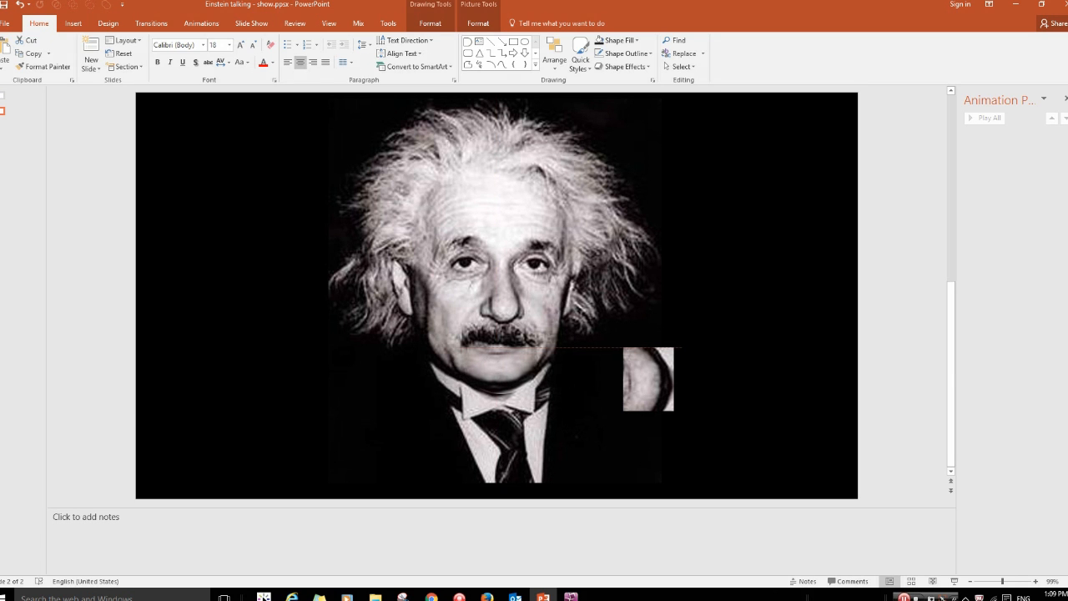
pyautogui.click(625, 66)
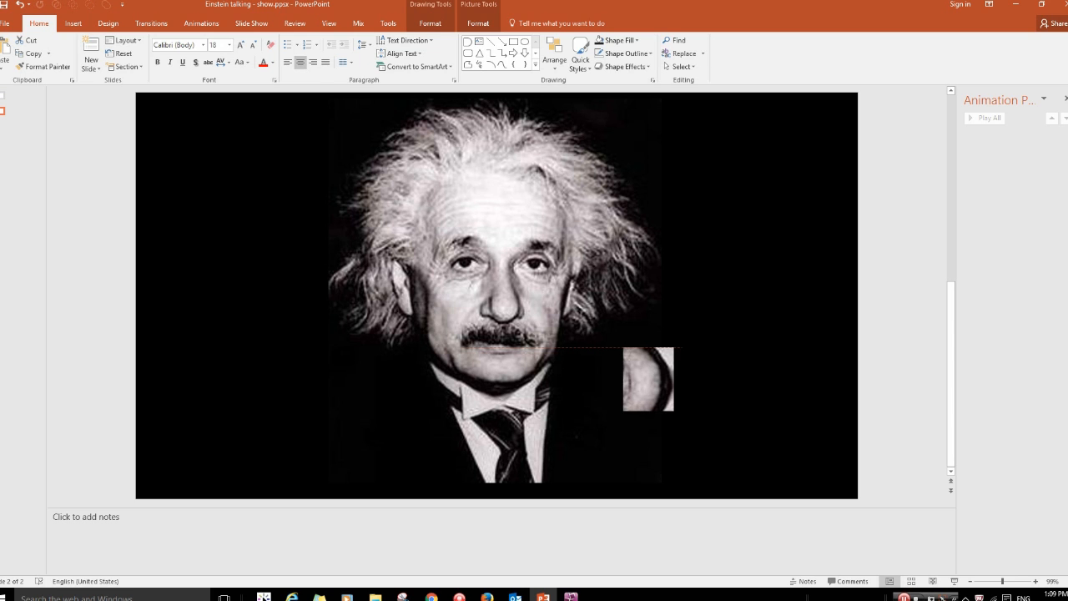
pyautogui.click(650, 380)
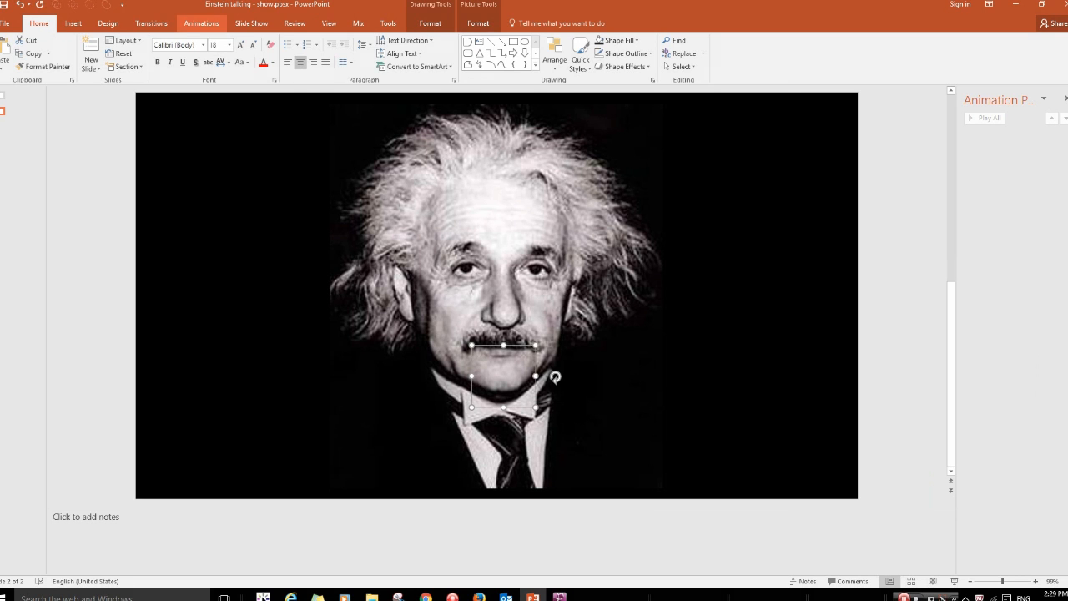
# Add a Custom Path motion animation drawn vertically down the chin shape.
pyautogui.click(198, 24)
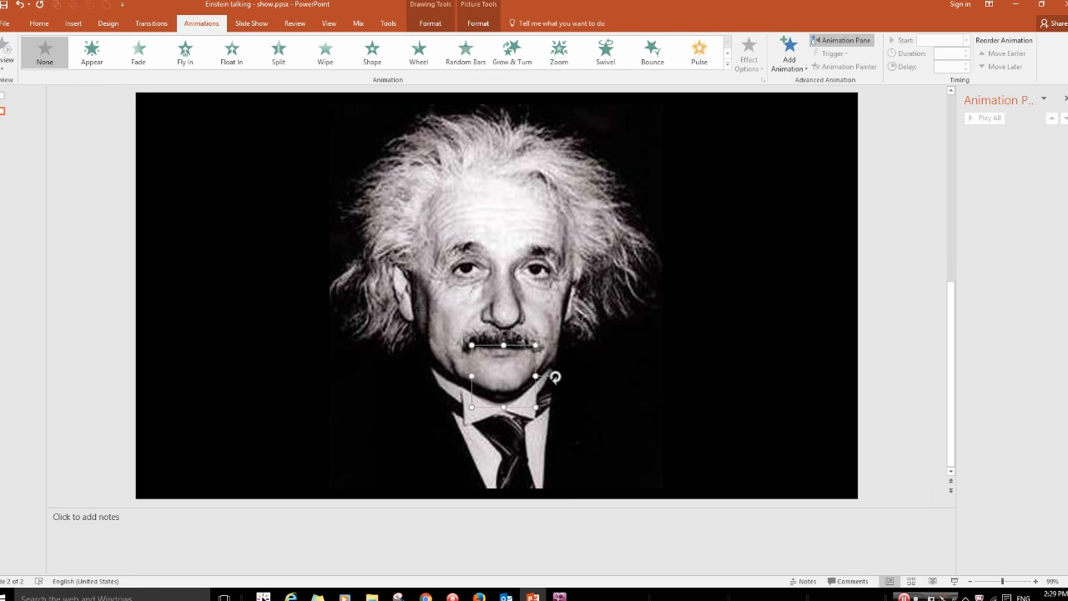
pyautogui.click(785, 55)
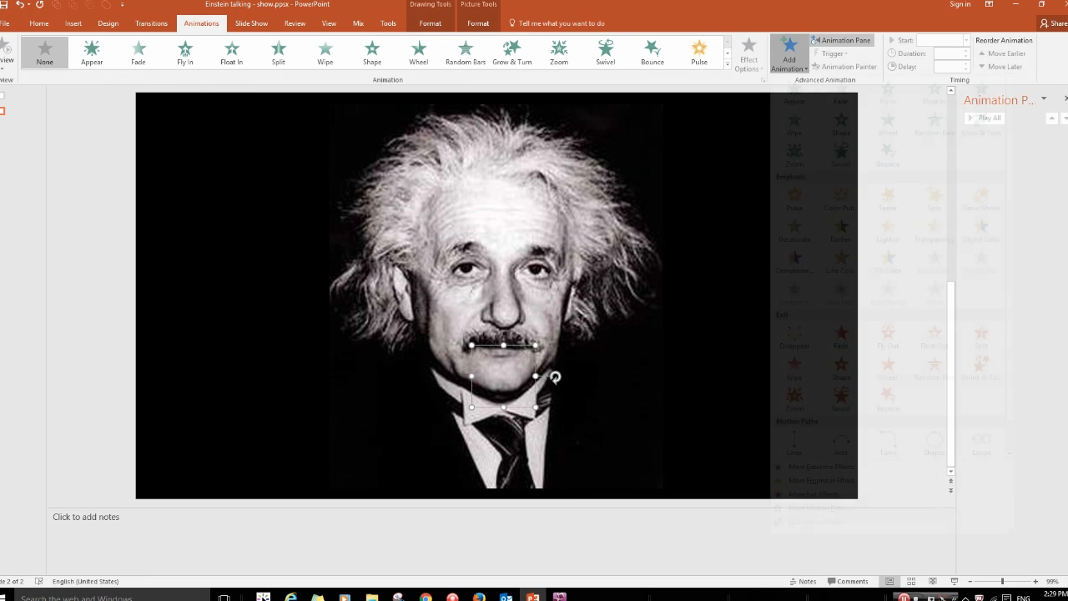
pyautogui.click(787, 58)
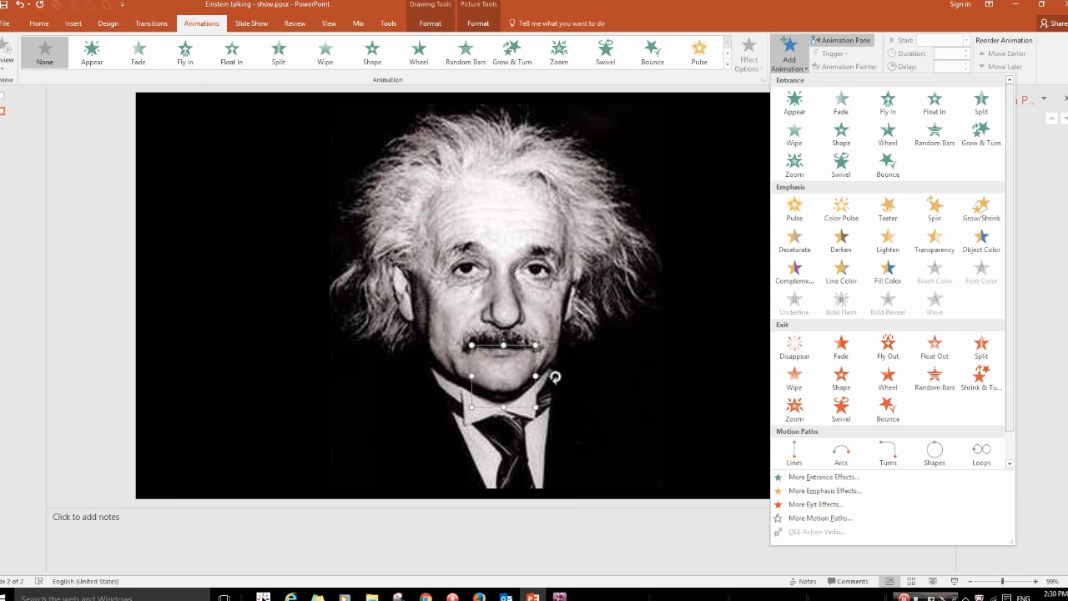
pyautogui.scroll(-3)
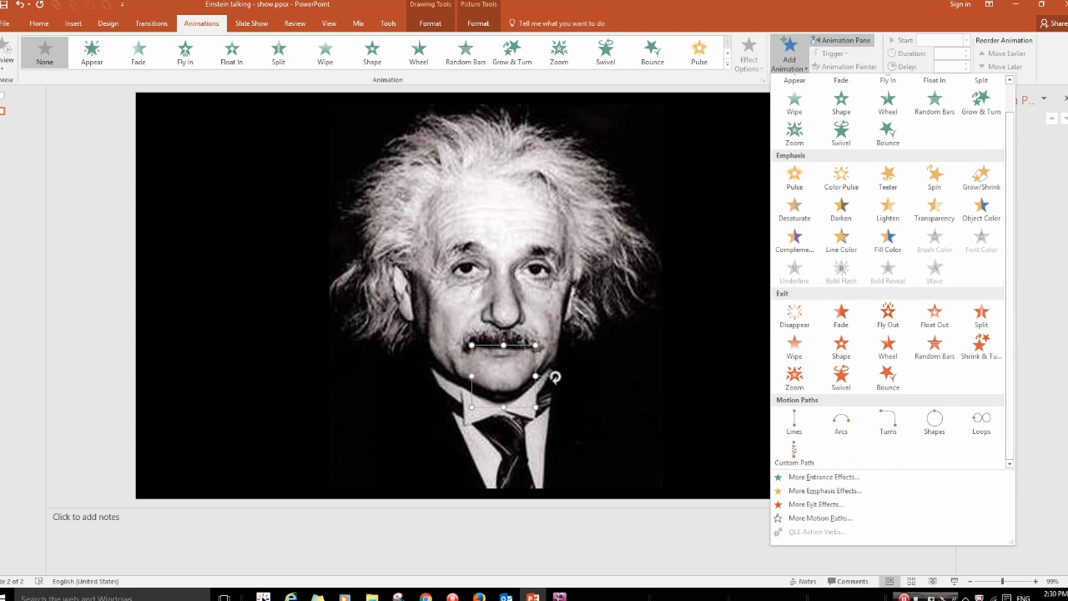
pyautogui.click(845, 40)
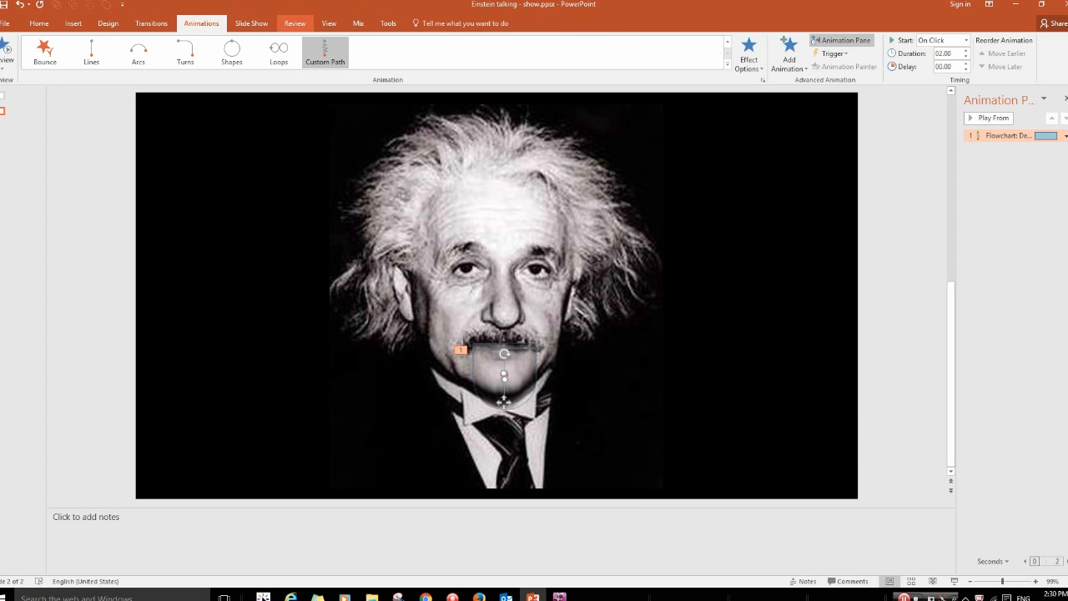
# Set the chin path to 0.5 s duration, repeat 10 times, and rewind when done.
pyautogui.click(255, 22)
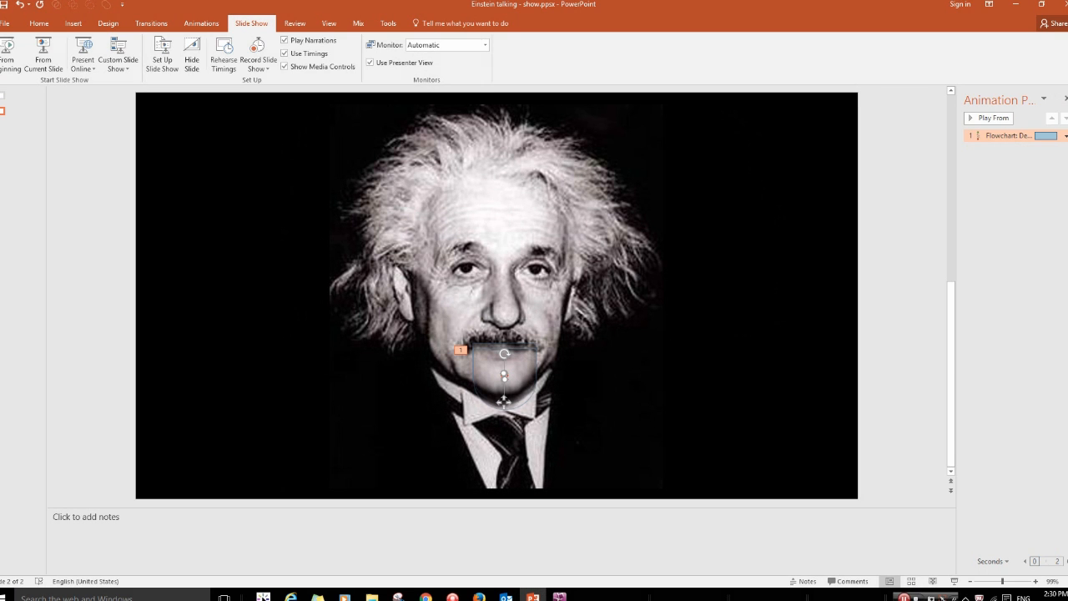
pyautogui.click(993, 135)
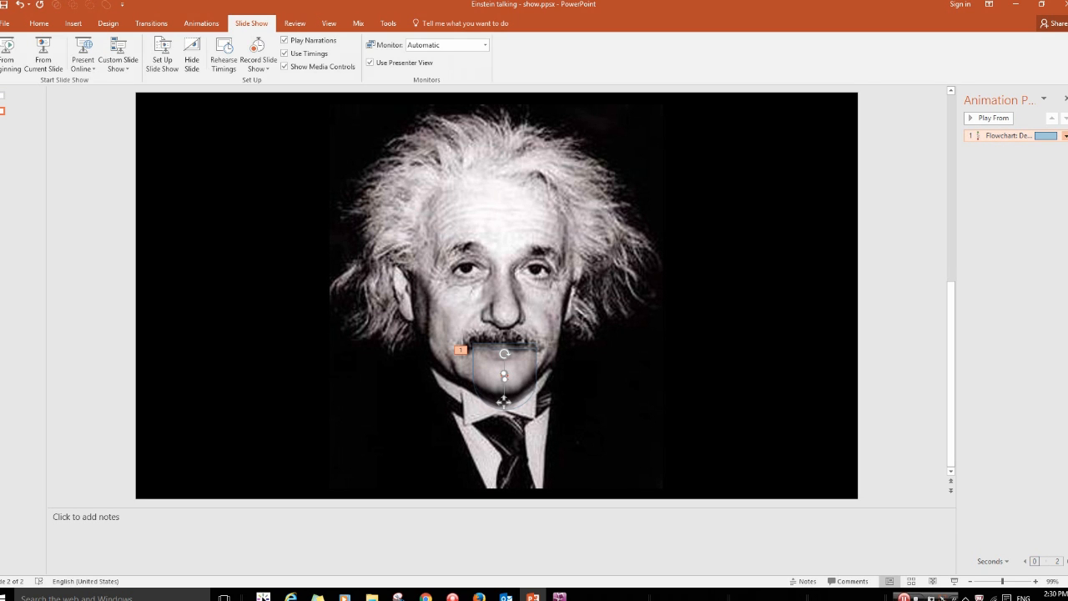
pyautogui.click(1066, 135)
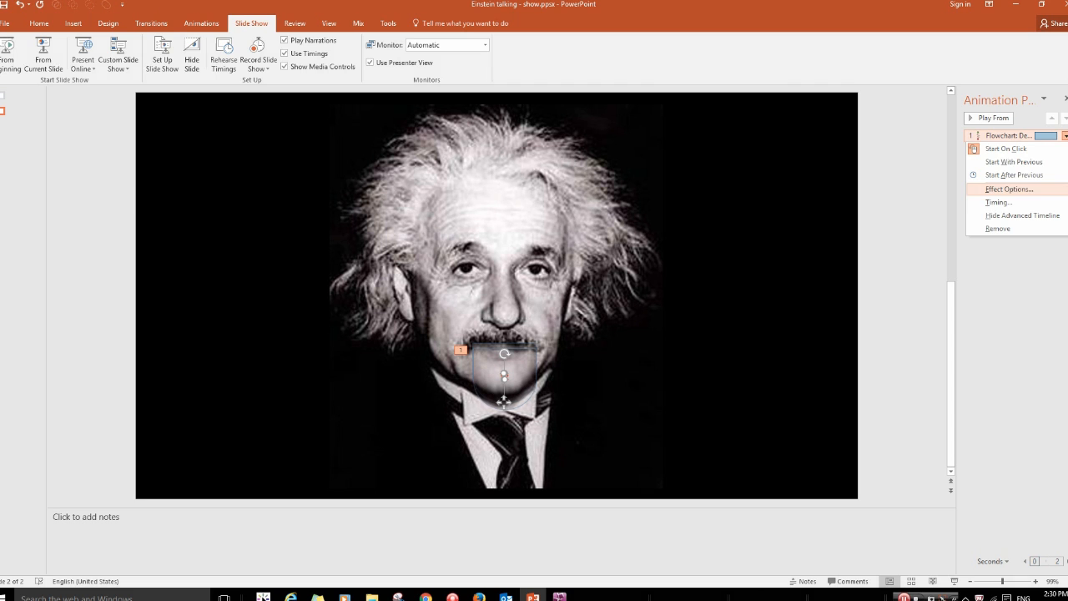
pyautogui.click(999, 202)
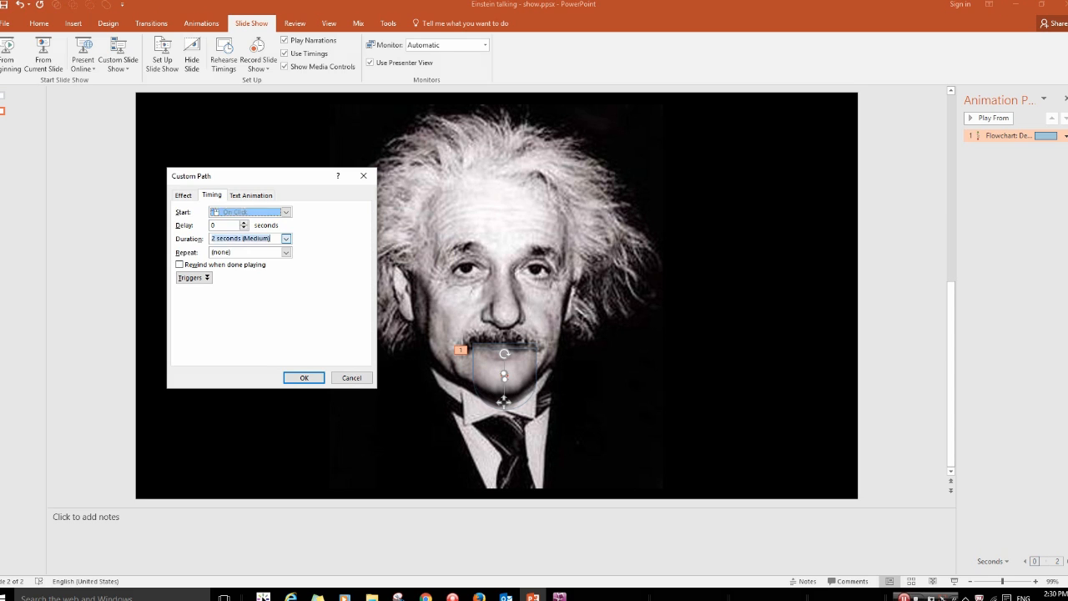
pyautogui.click(285, 239)
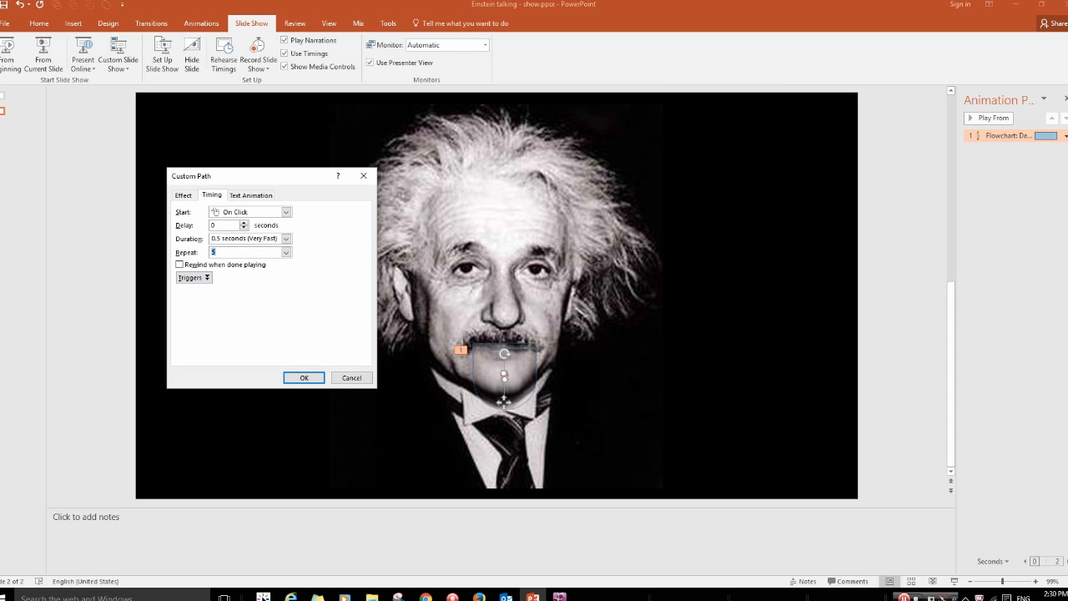
pyautogui.click(285, 252)
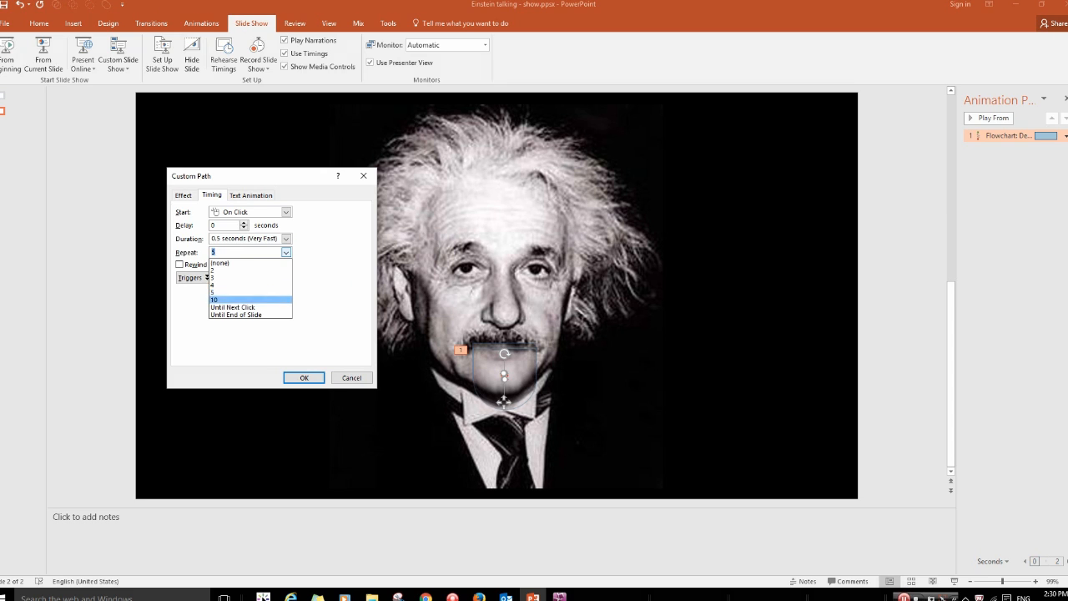
pyautogui.click(215, 299)
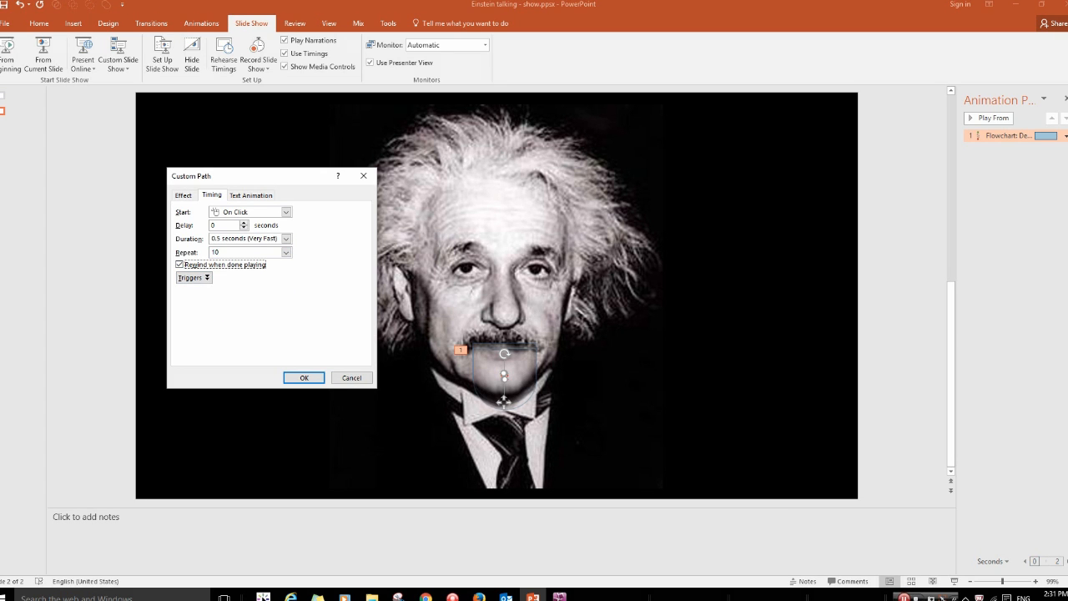
pyautogui.click(304, 377)
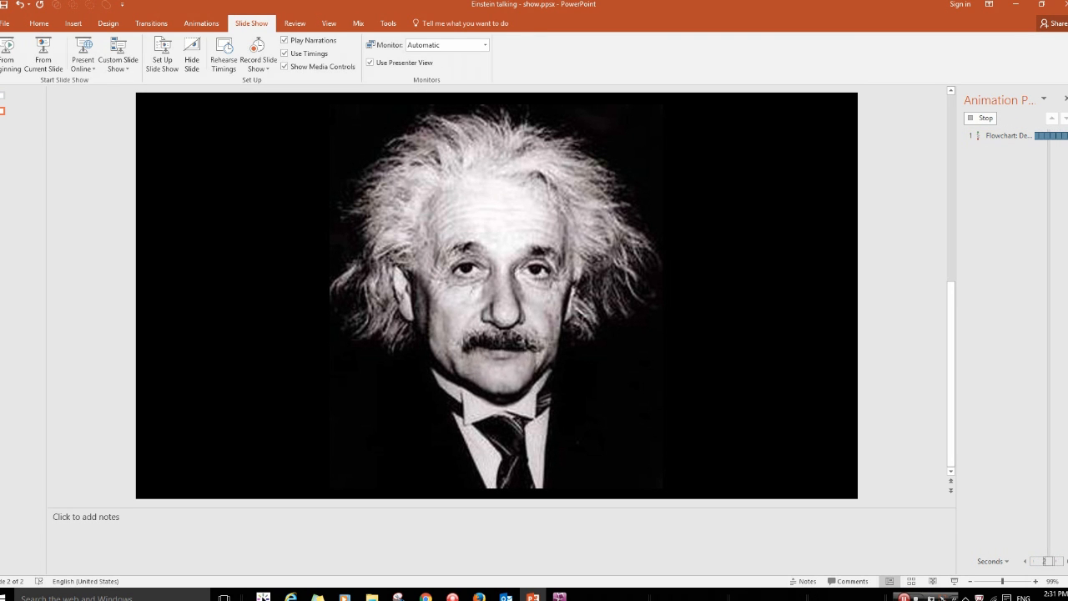
pyautogui.moveTo(41, 50)
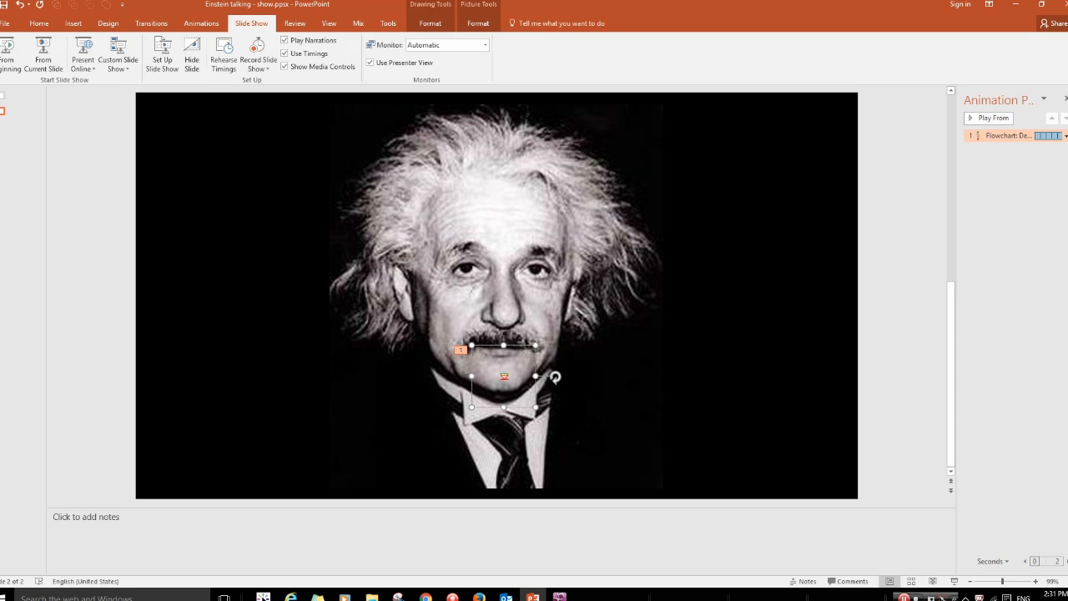
# Stack the pasted chin copy on the original using Align Center and Align Middle.
pyautogui.click(41, 24)
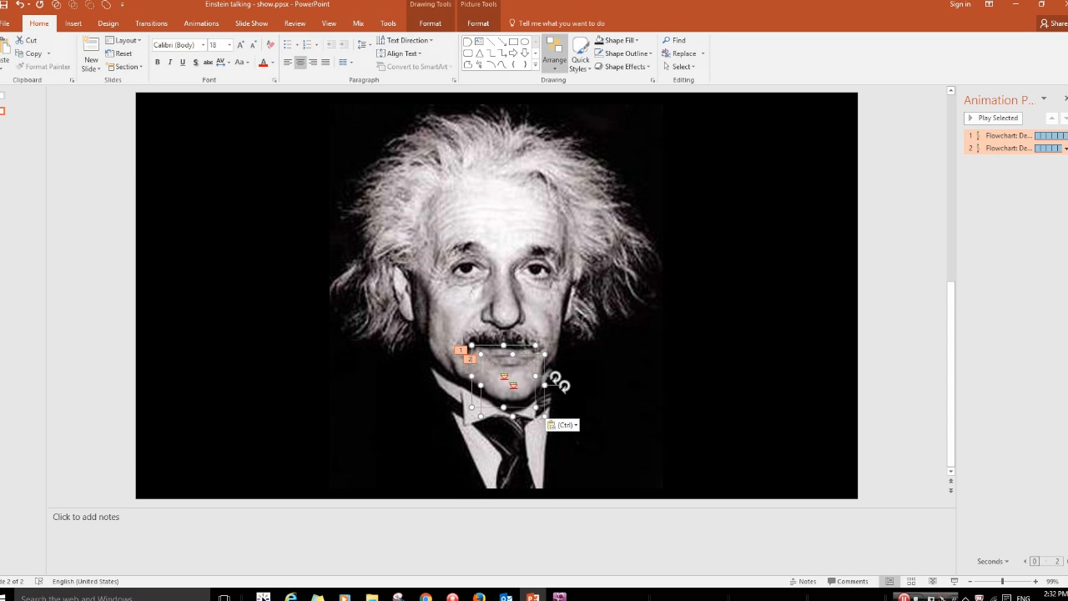
pyautogui.click(553, 54)
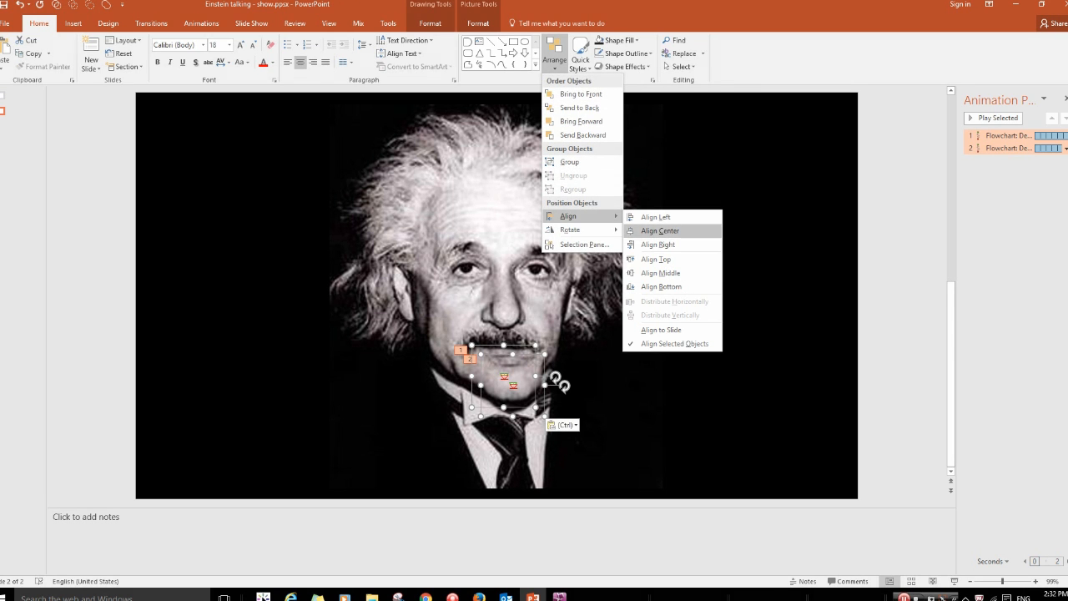
pyautogui.click(660, 230)
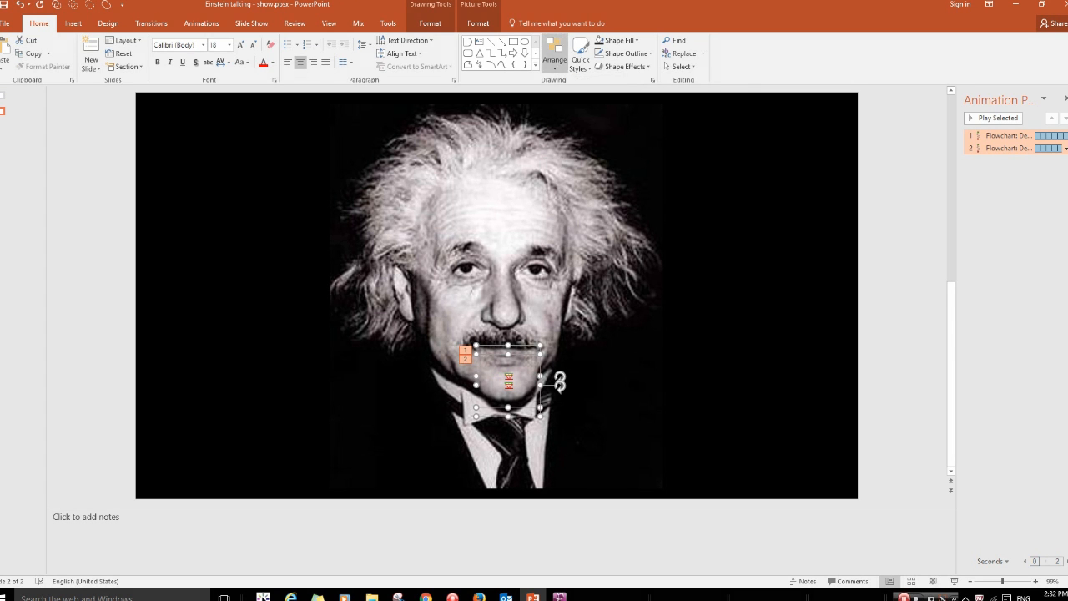
pyautogui.click(554, 55)
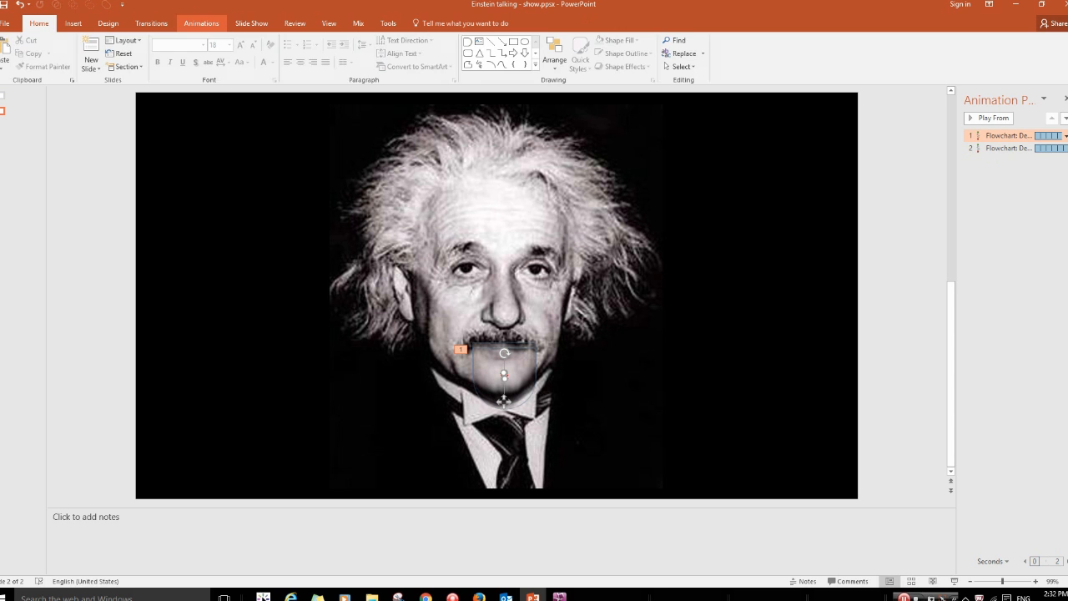
# Add a Disappear exit effect to the first chin copy.
pyautogui.click(200, 23)
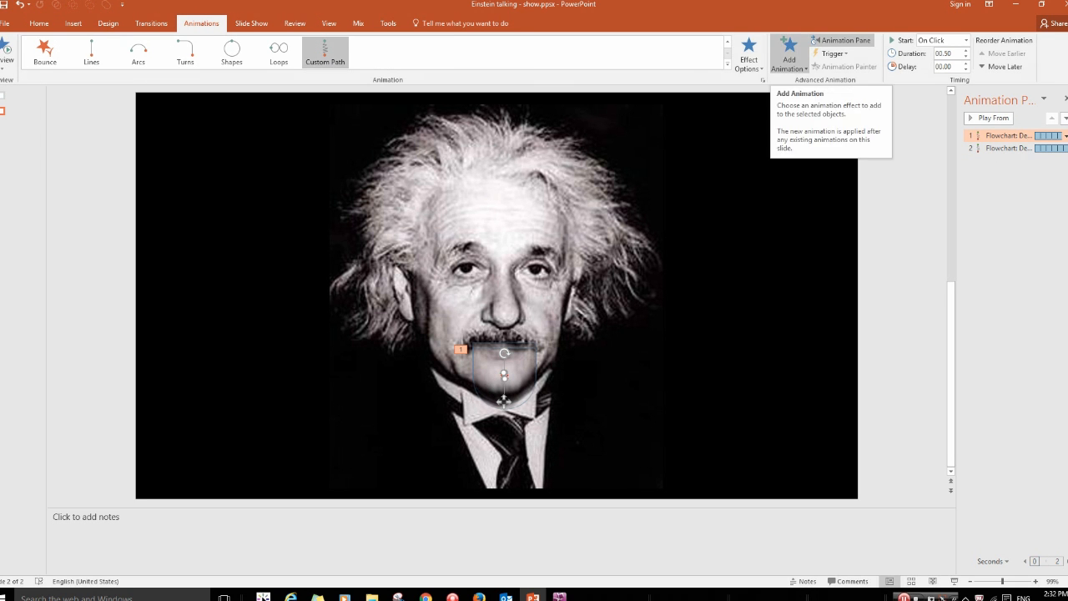
pyautogui.click(785, 48)
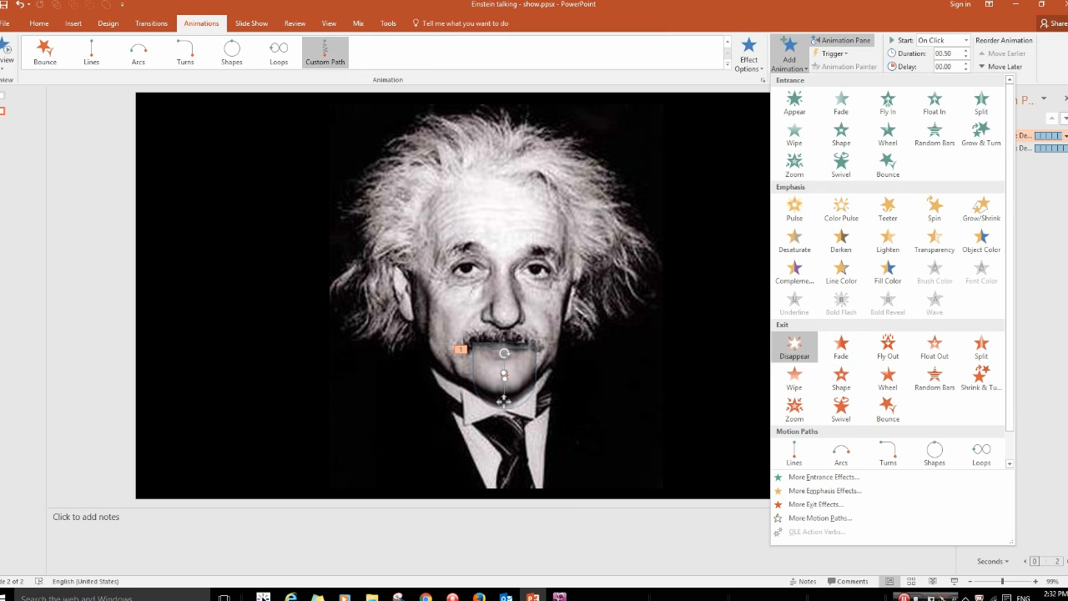
pyautogui.click(794, 347)
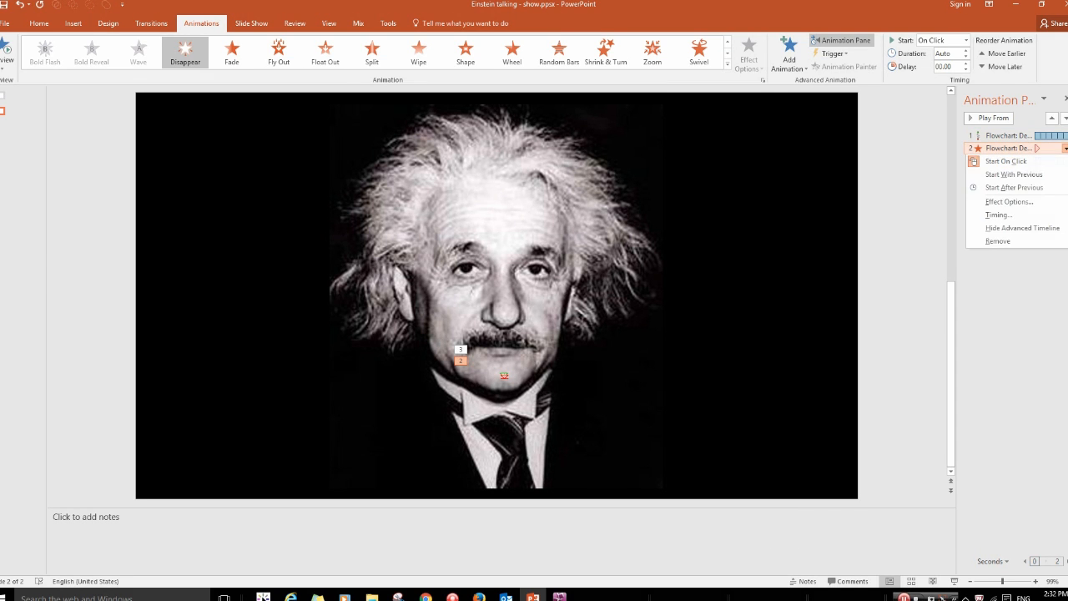
pyautogui.moveTo(998, 214)
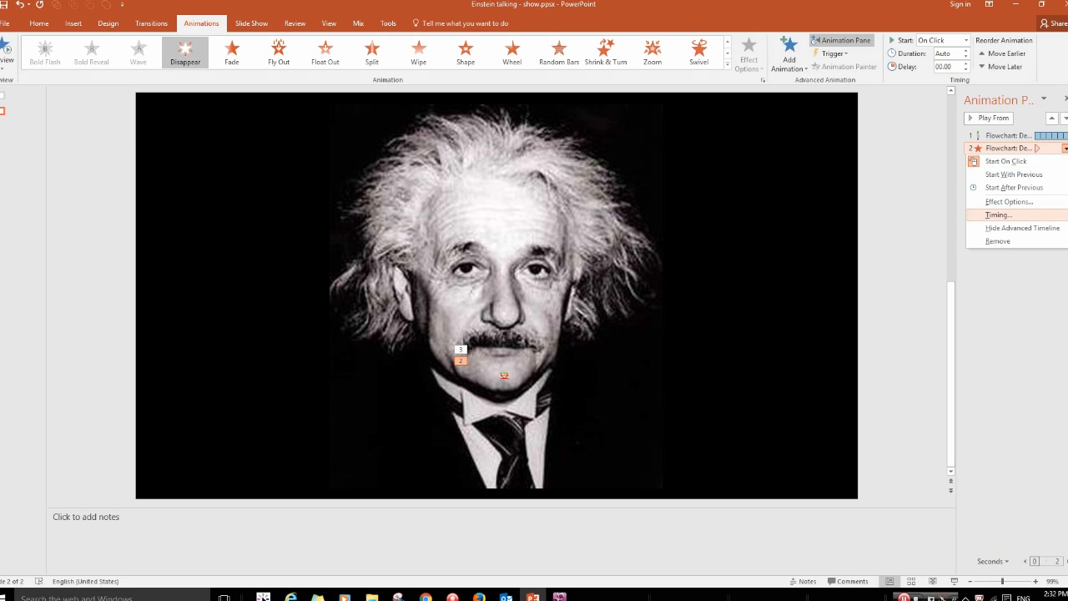
# Set the Disappear effect's Start to After Previous in its Timing settings.
pyautogui.click(996, 215)
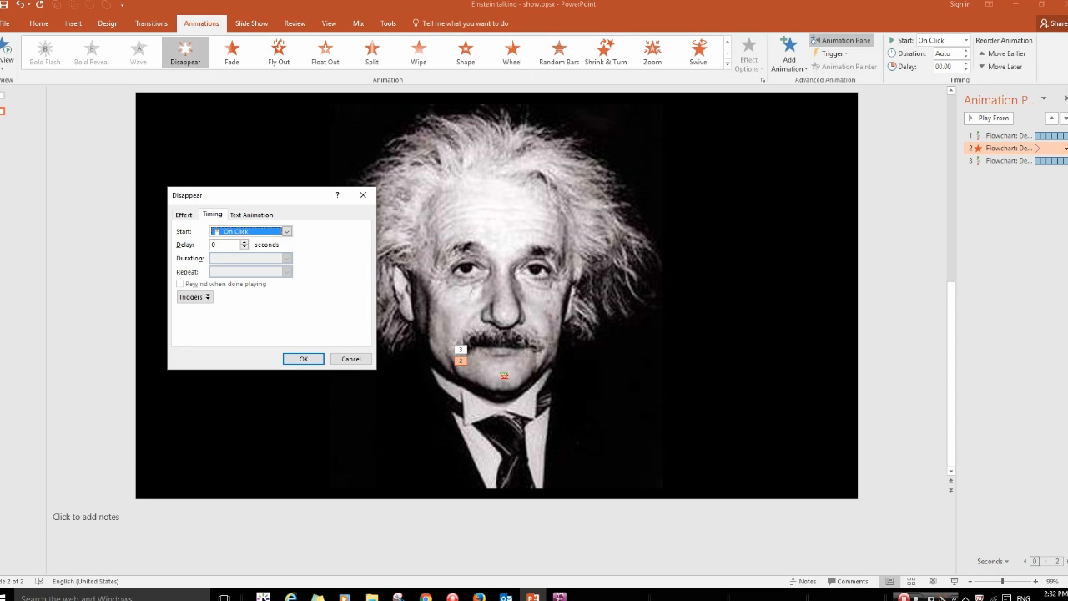
pyautogui.click(286, 231)
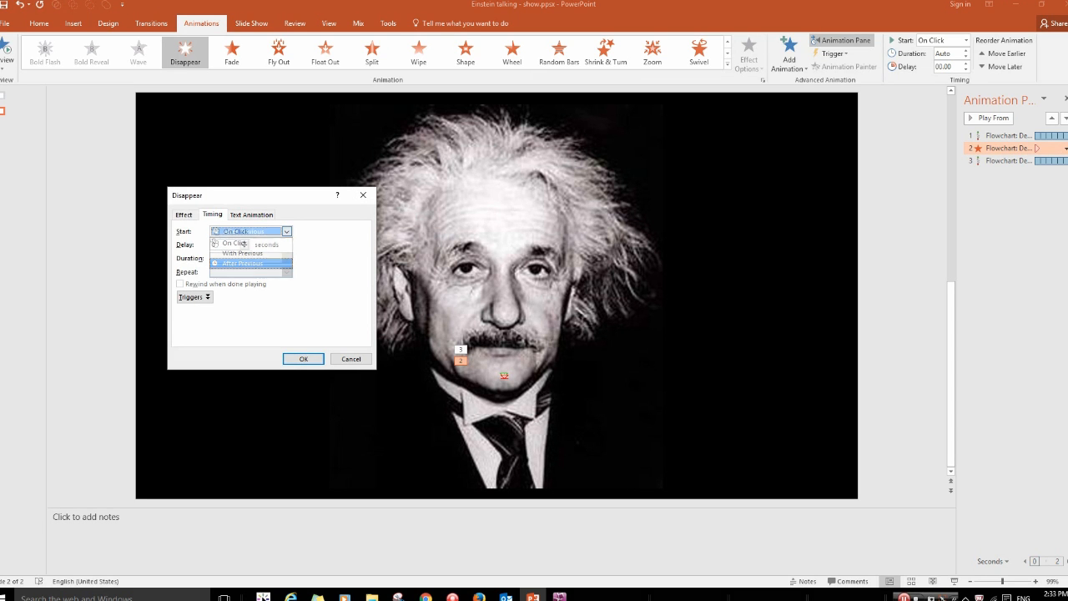
pyautogui.click(242, 262)
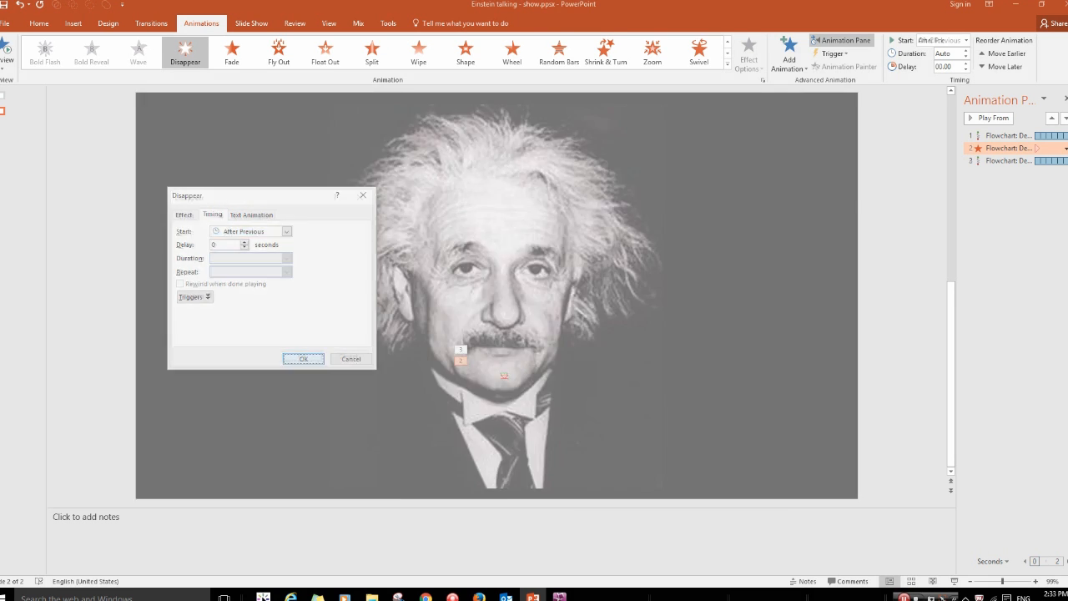
pyautogui.click(303, 358)
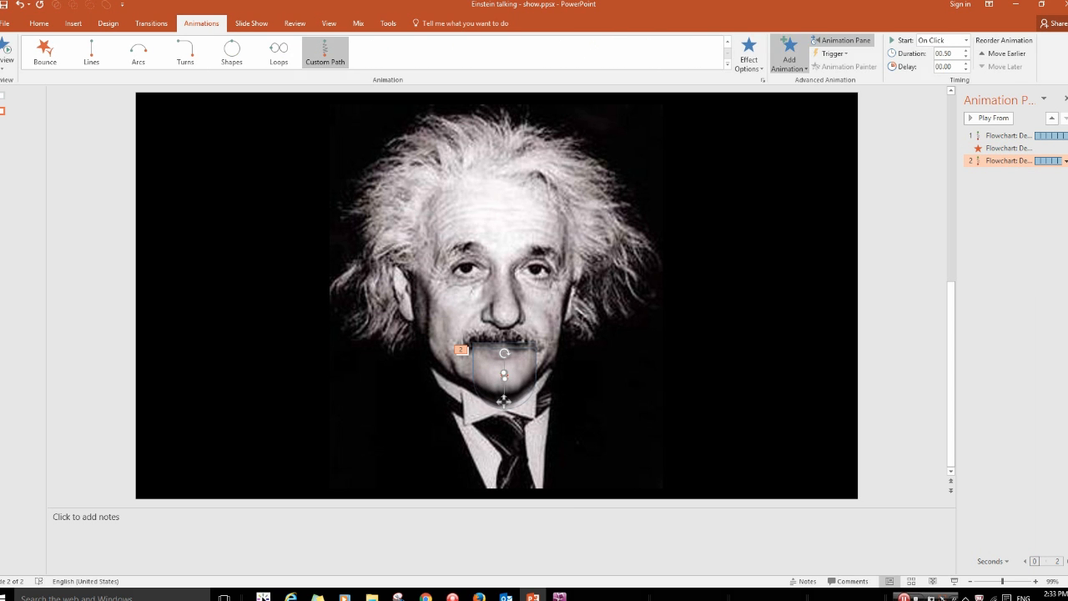
# Add Appear to the second chin; start it and its Custom Path After Previous.
pyautogui.click(787, 53)
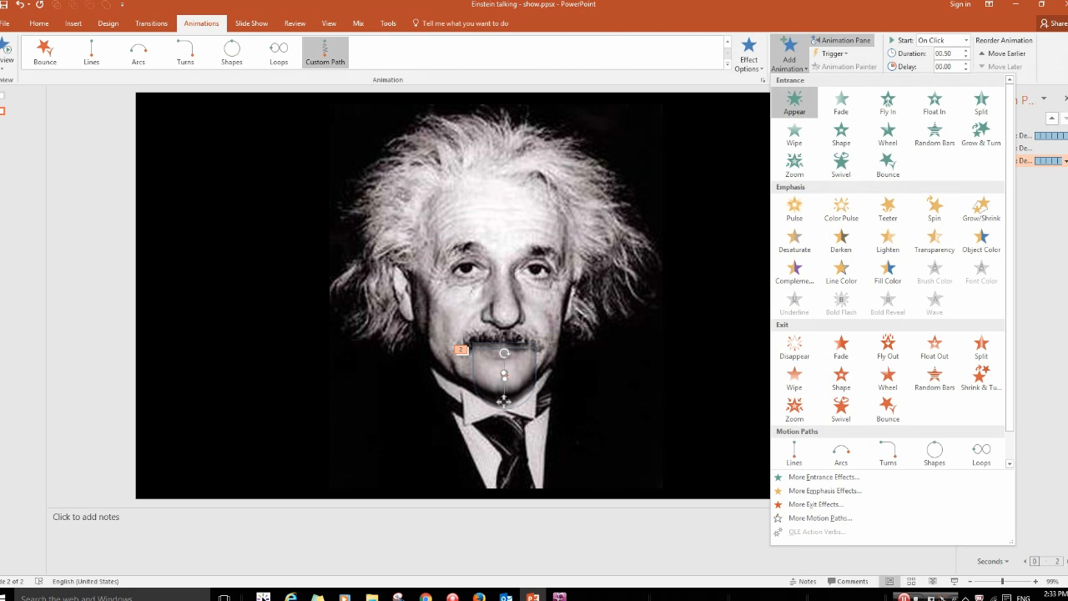
pyautogui.click(794, 102)
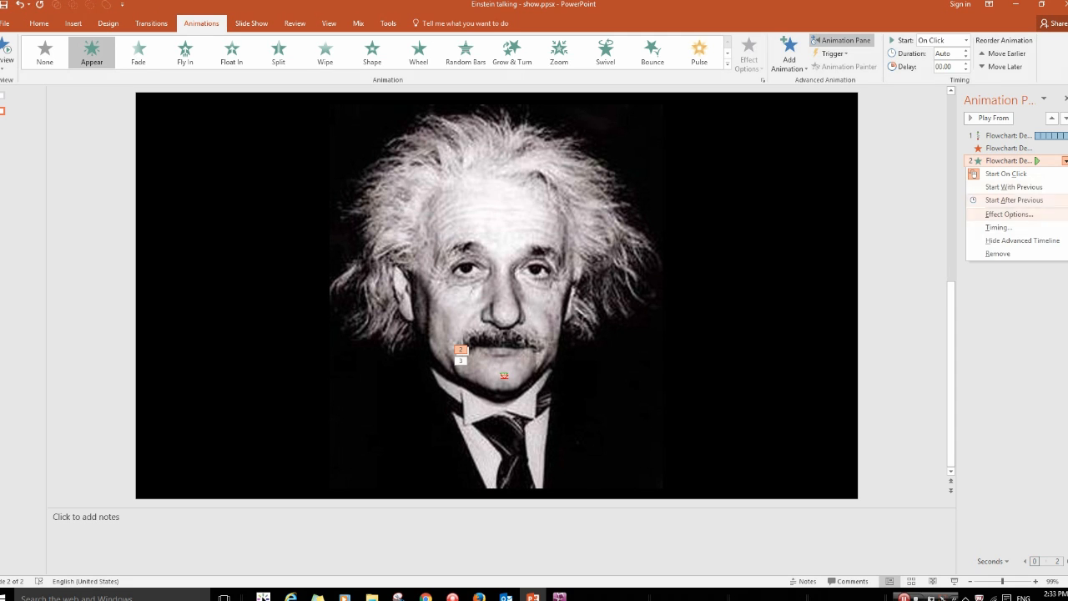
pyautogui.moveTo(998, 227)
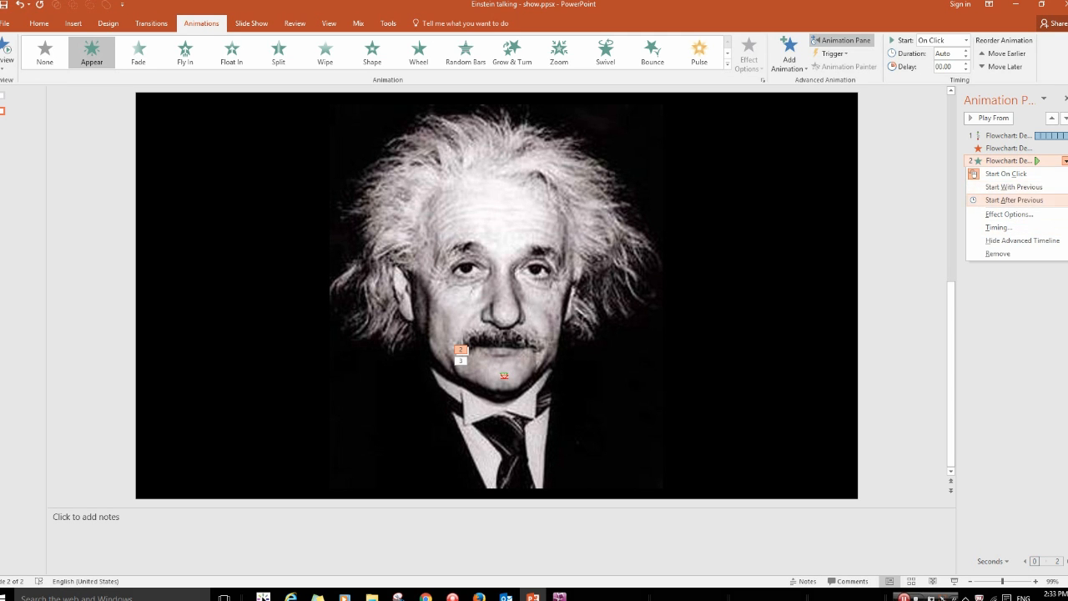
pyautogui.click(1014, 186)
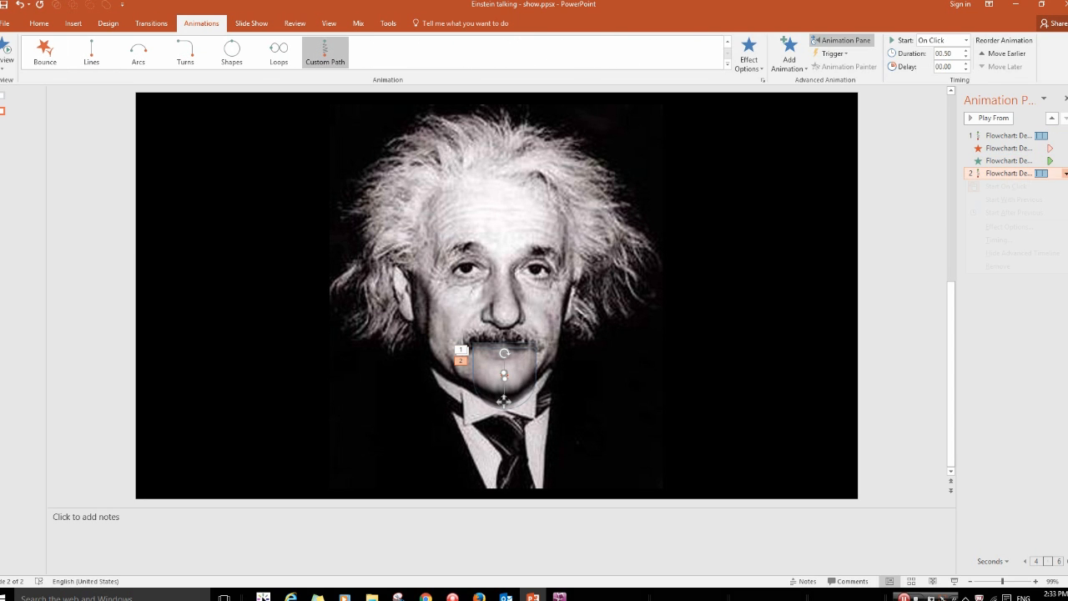
pyautogui.click(1061, 174)
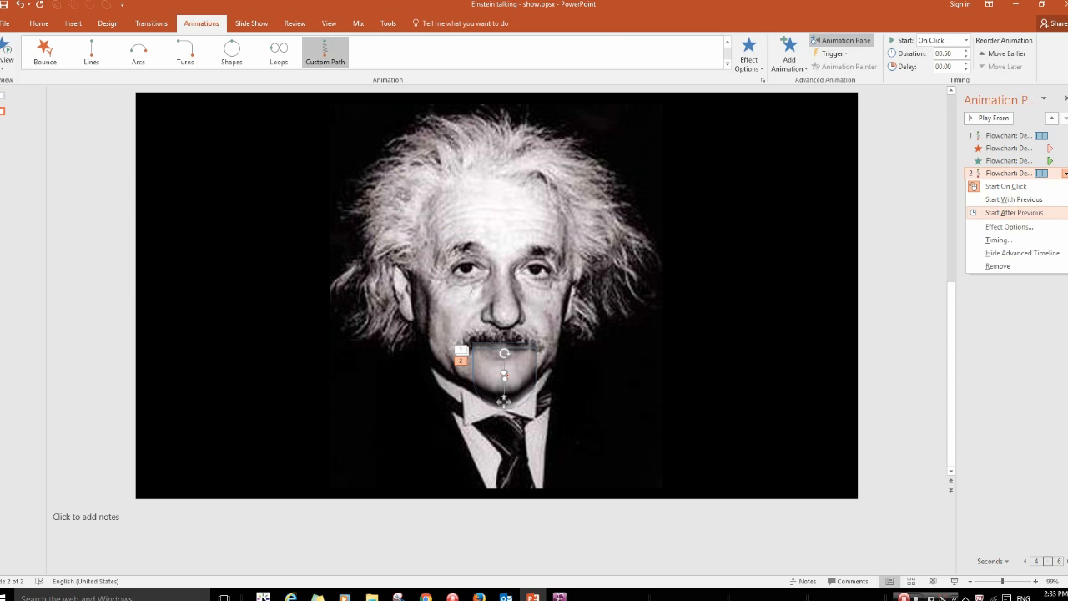
pyautogui.click(1018, 212)
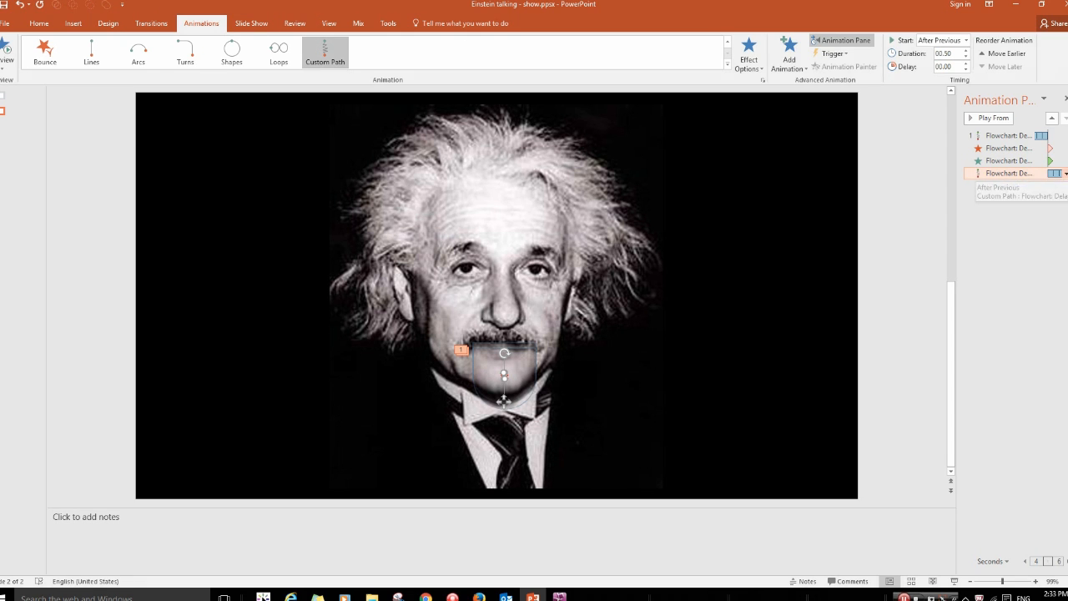
# Set the second chin's Custom Path timing to repeat 4 times with 0.3-second duration.
pyautogui.rightClick(1013, 173)
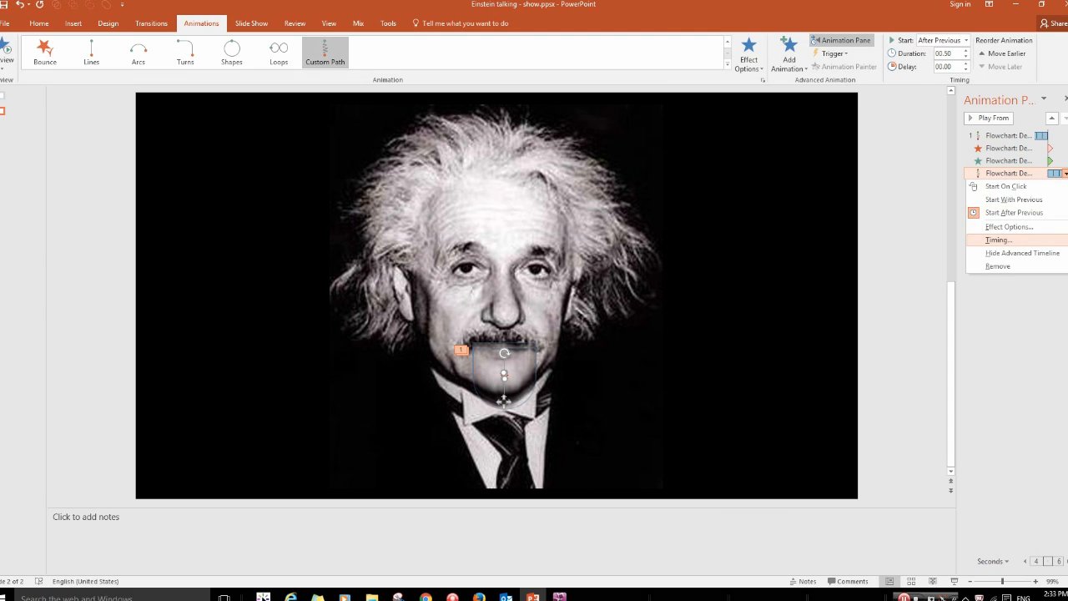
pyautogui.click(989, 240)
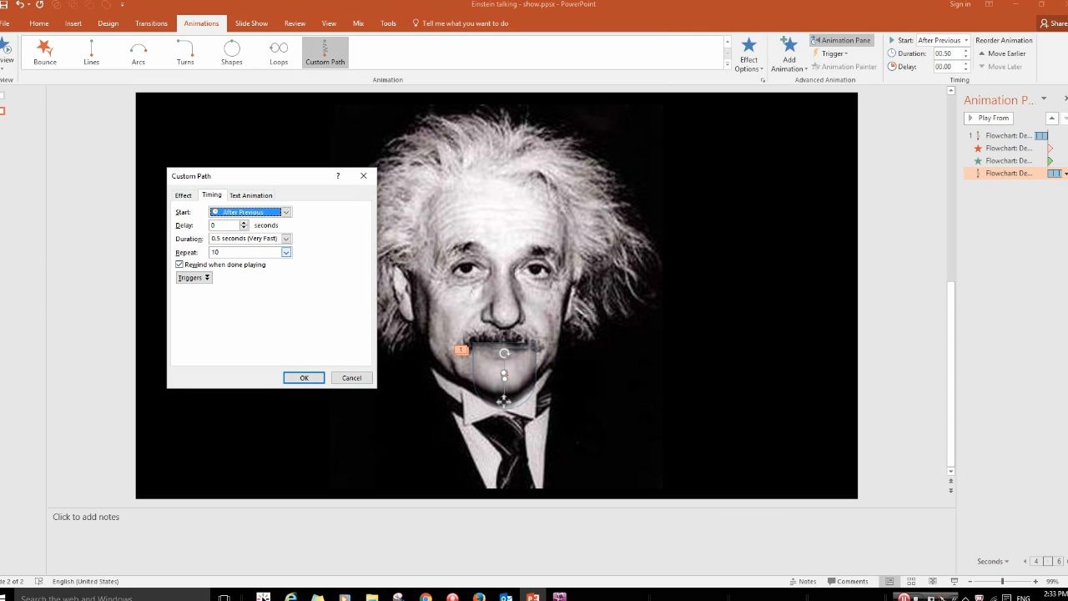
pyautogui.click(287, 252)
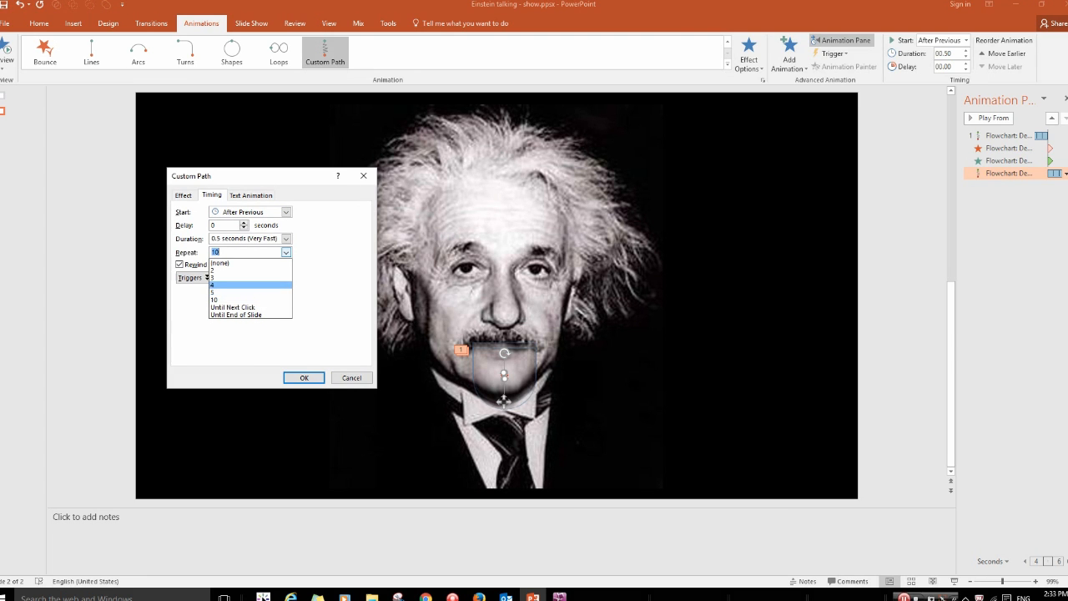
pyautogui.click(241, 285)
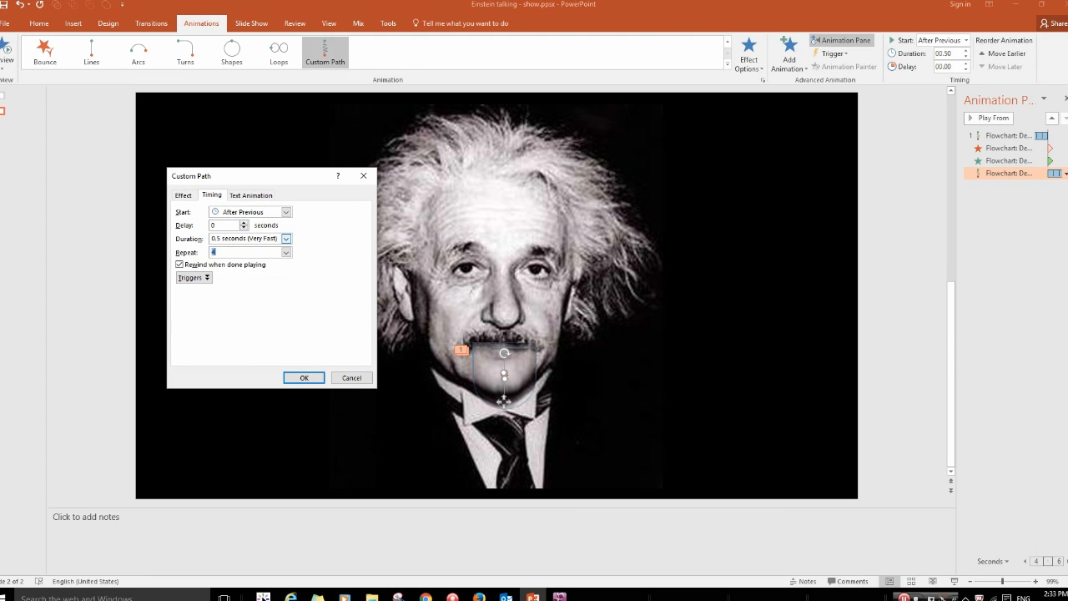
pyautogui.click(244, 239)
pyautogui.write('3')
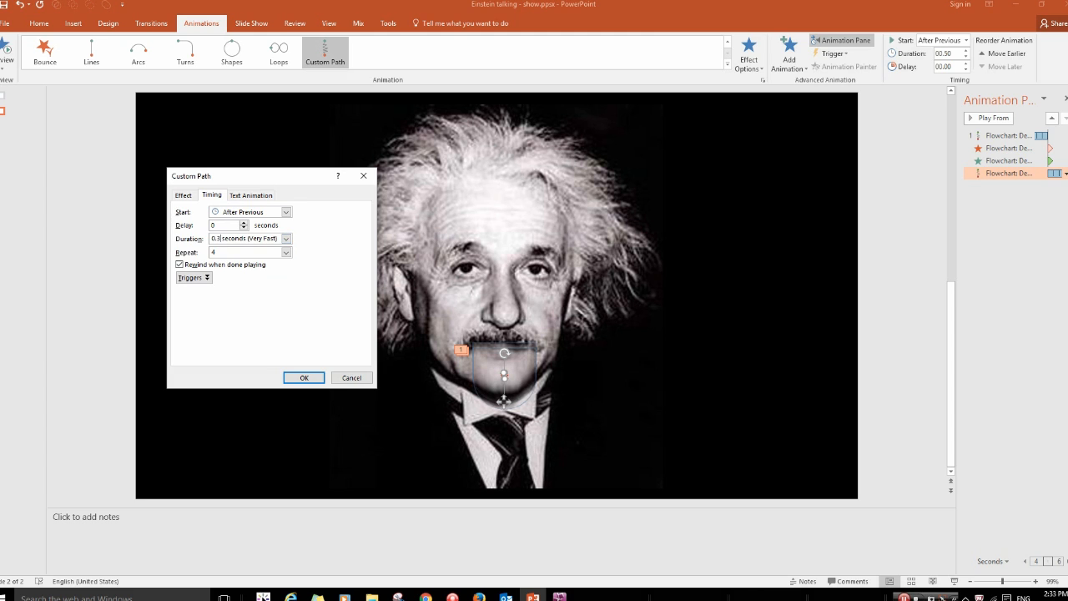
pyautogui.click(304, 377)
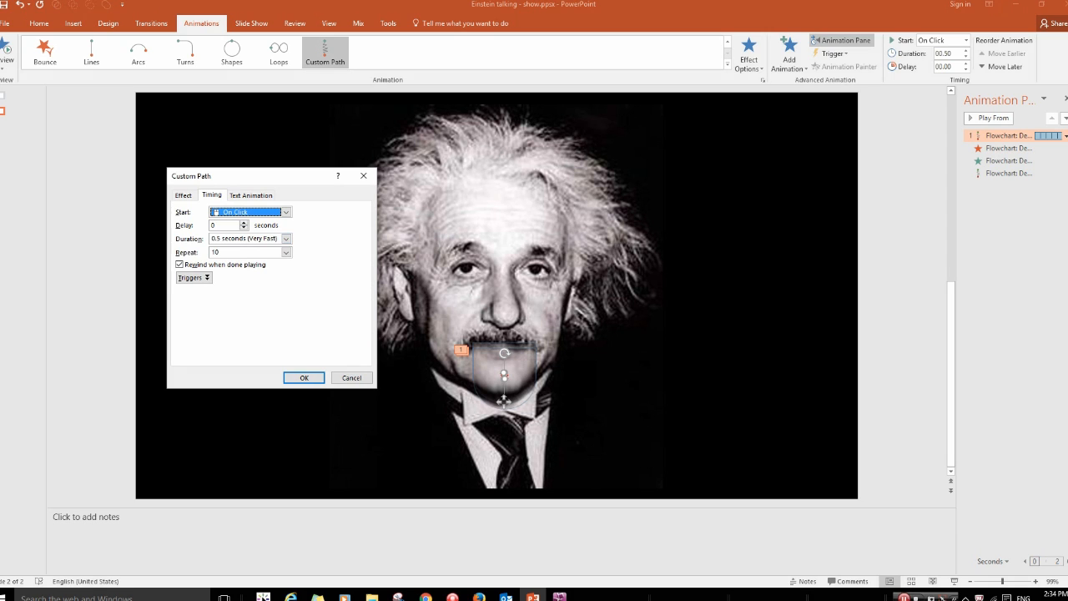
# Set the first chin's Custom Path to repeat 4 times.
pyautogui.click(286, 252)
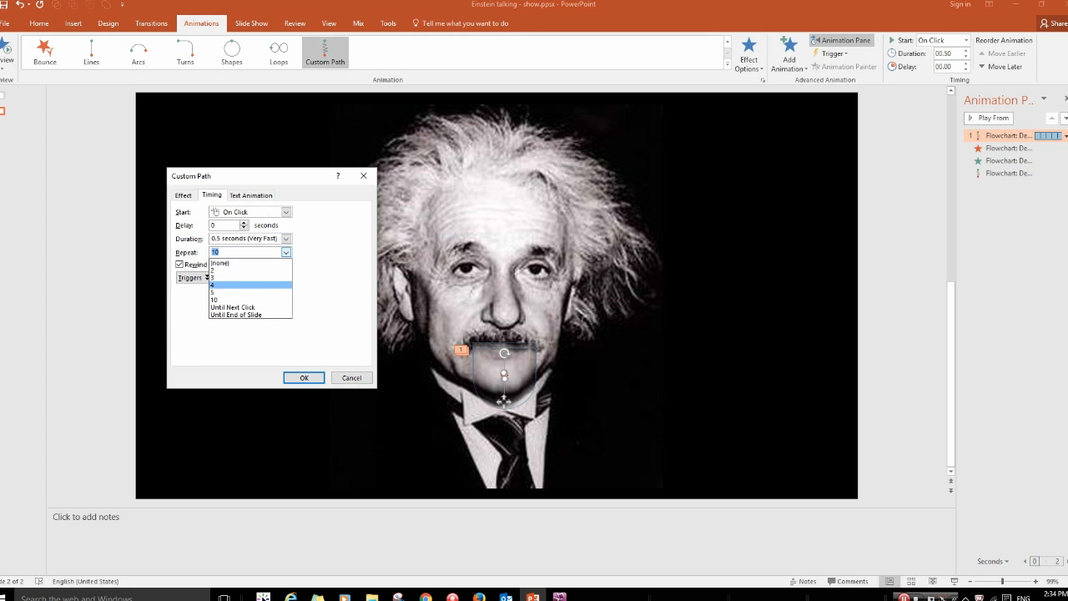
pyautogui.click(233, 285)
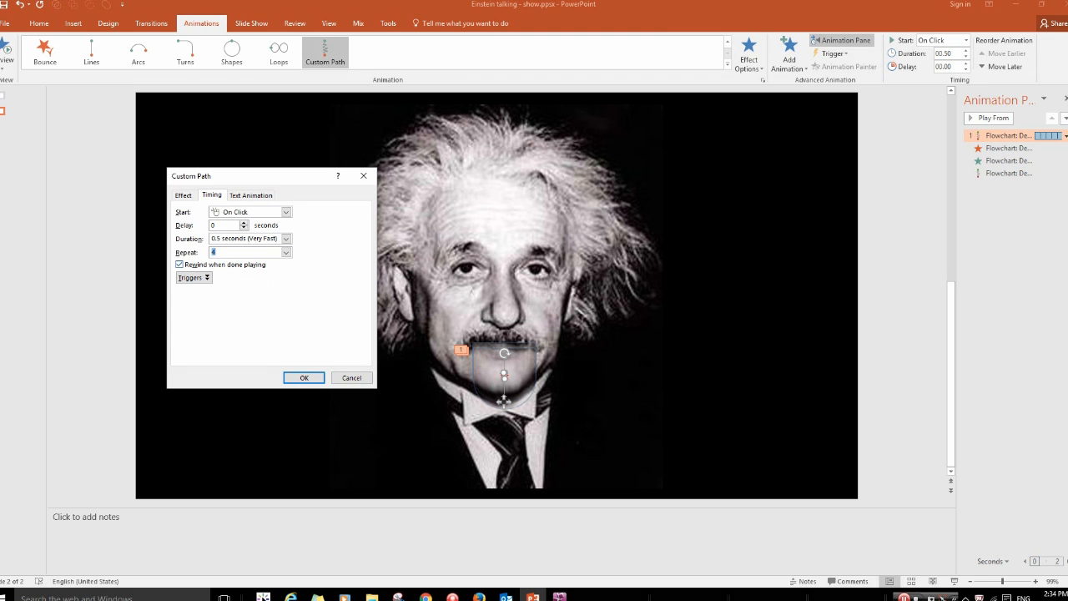
pyautogui.click(304, 377)
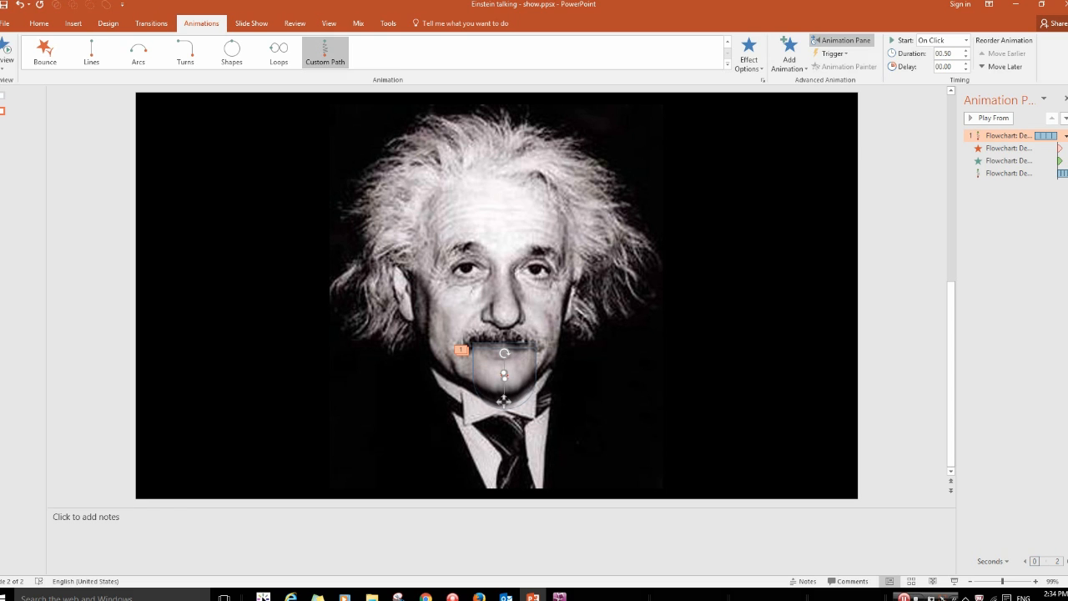
# Switch to the Slide Show tab to reach From Current Slide playback.
pyautogui.click(254, 23)
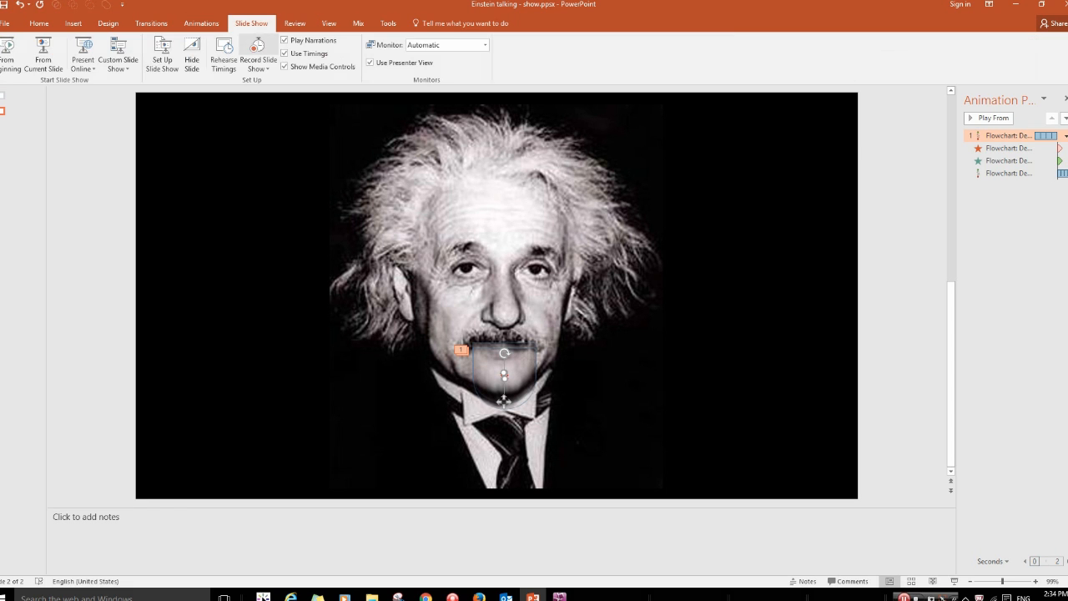
pyautogui.moveTo(41, 50)
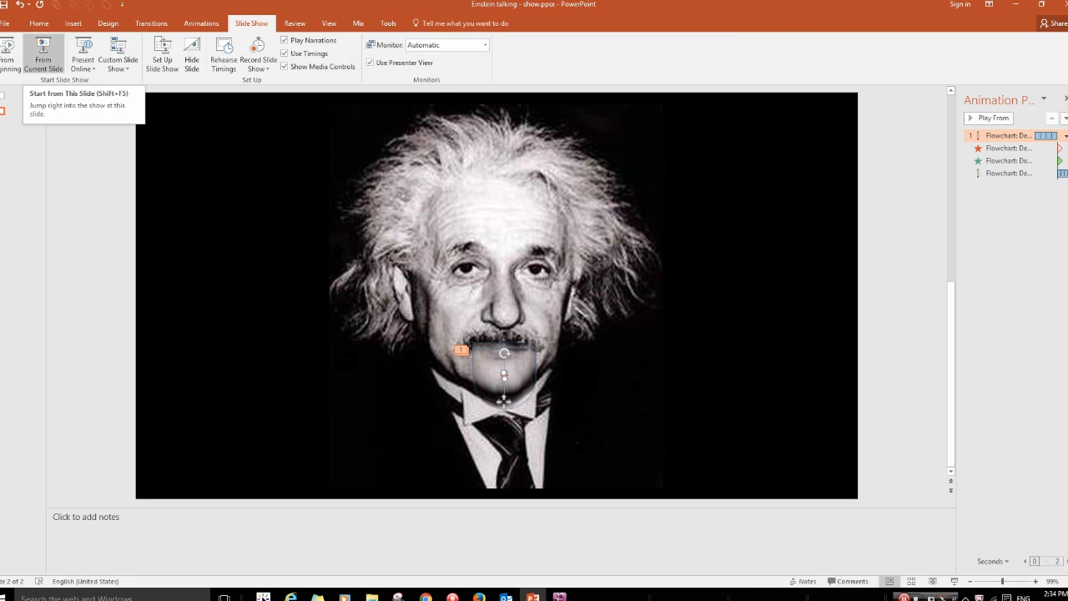